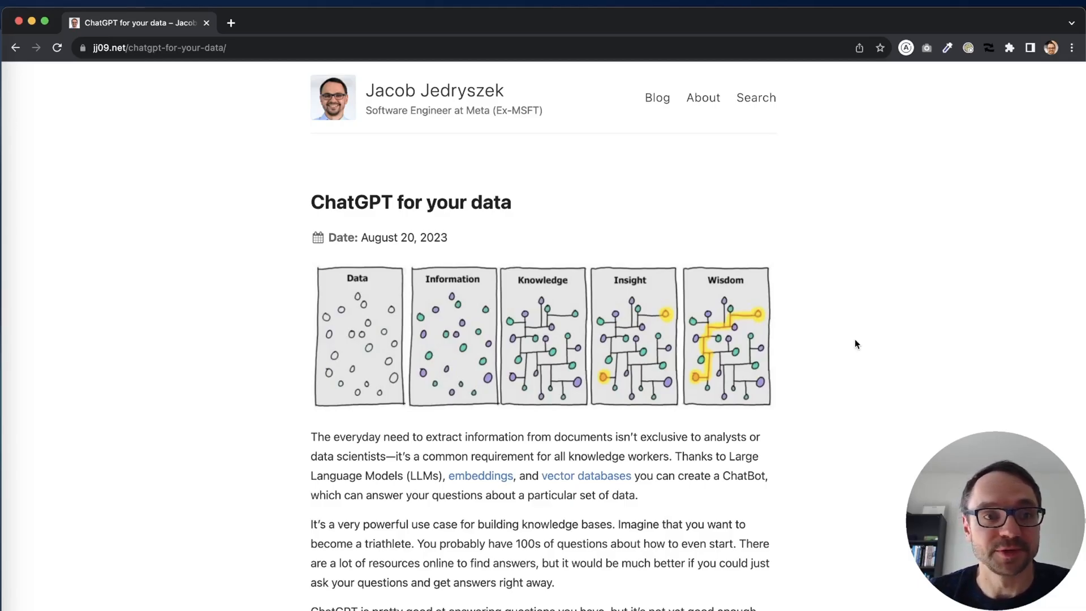
mouse_move(585, 115)
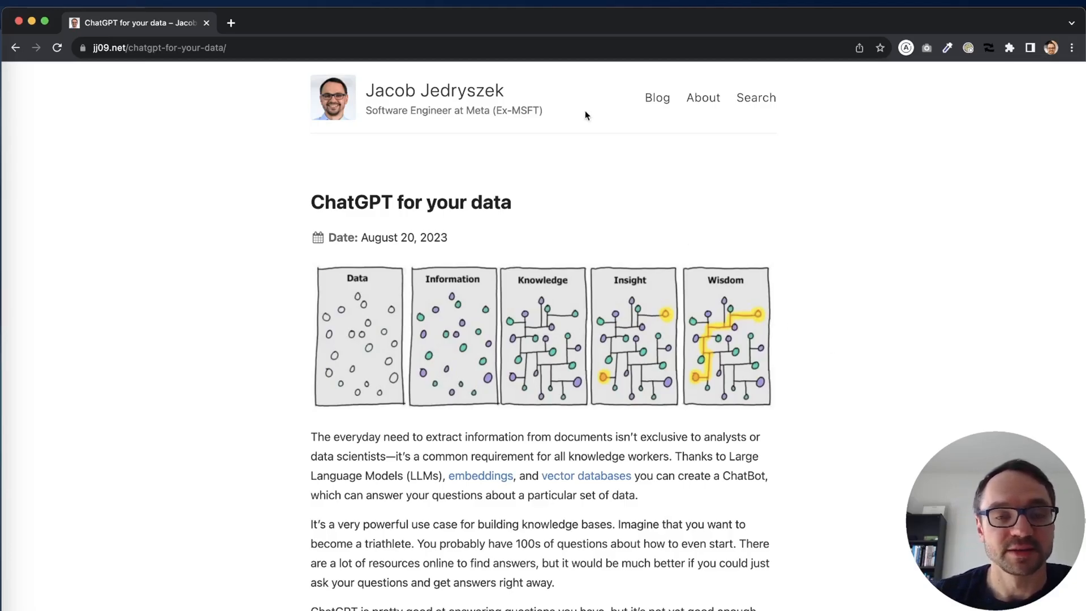
Read through the blog post from its title downward.
left_click_drag(310, 201, 413, 202)
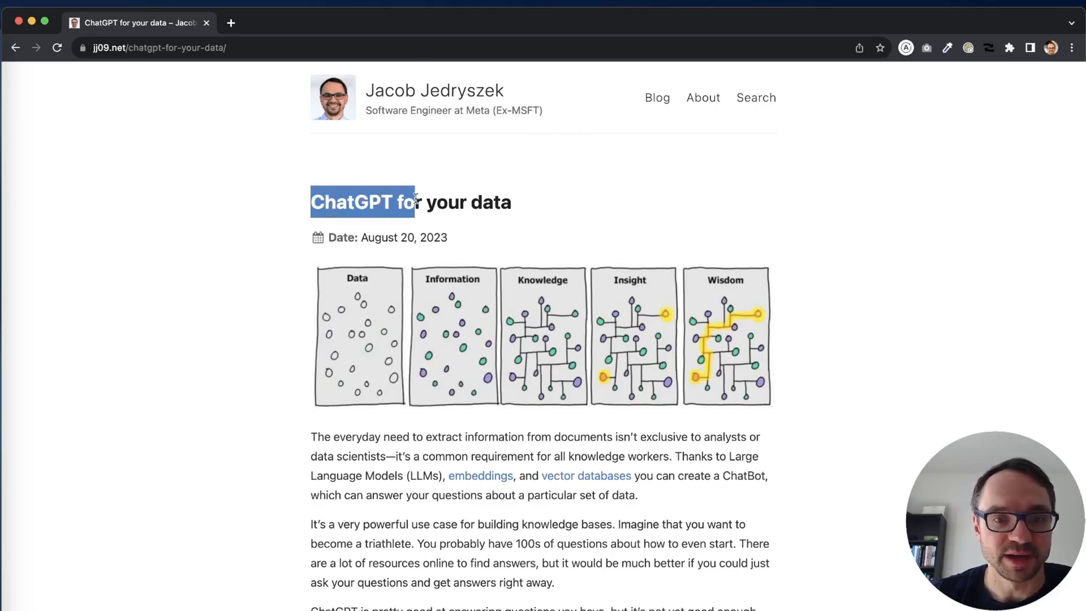
left_click(539, 206)
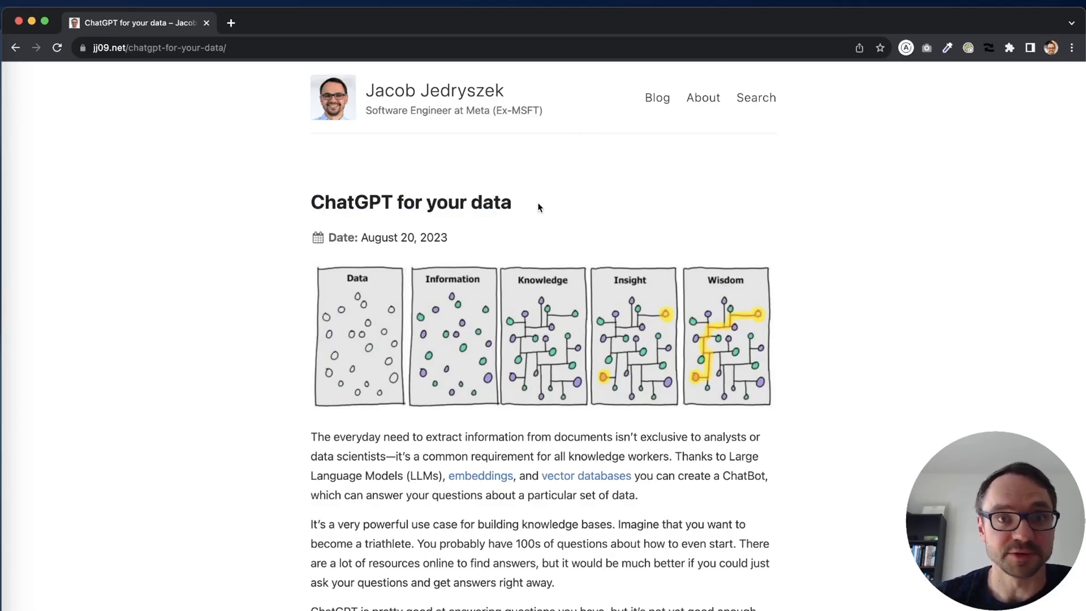
scroll("down", 3)
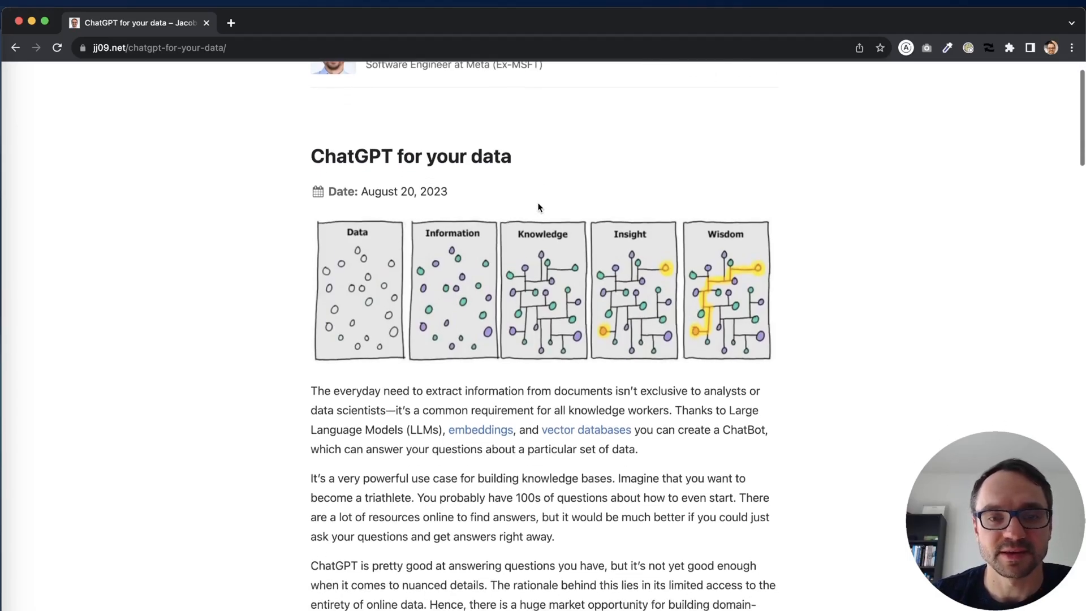
scroll("down", 3)
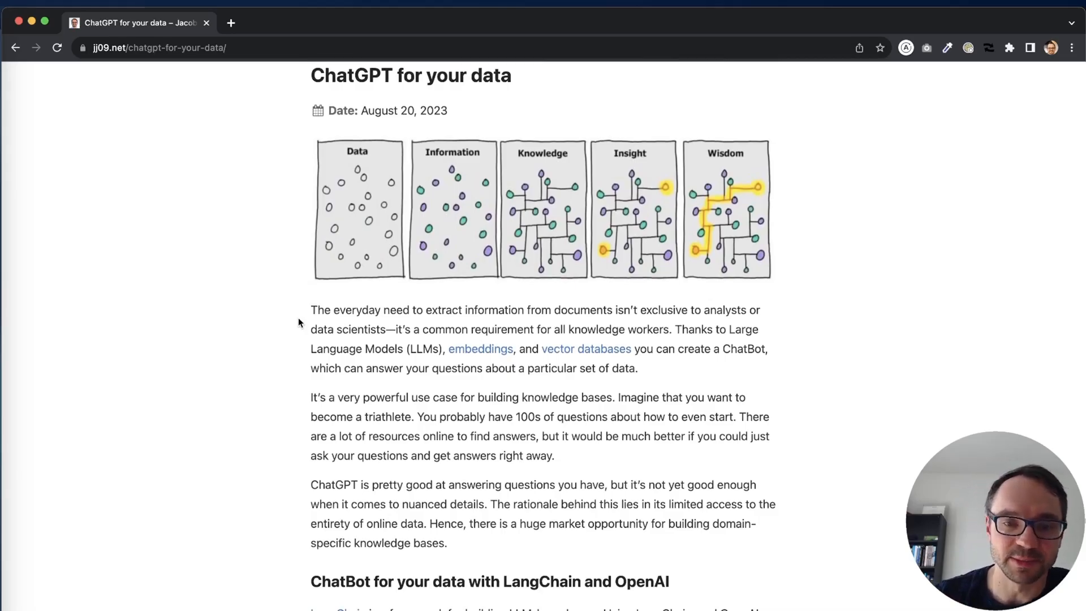
mouse_move(696, 373)
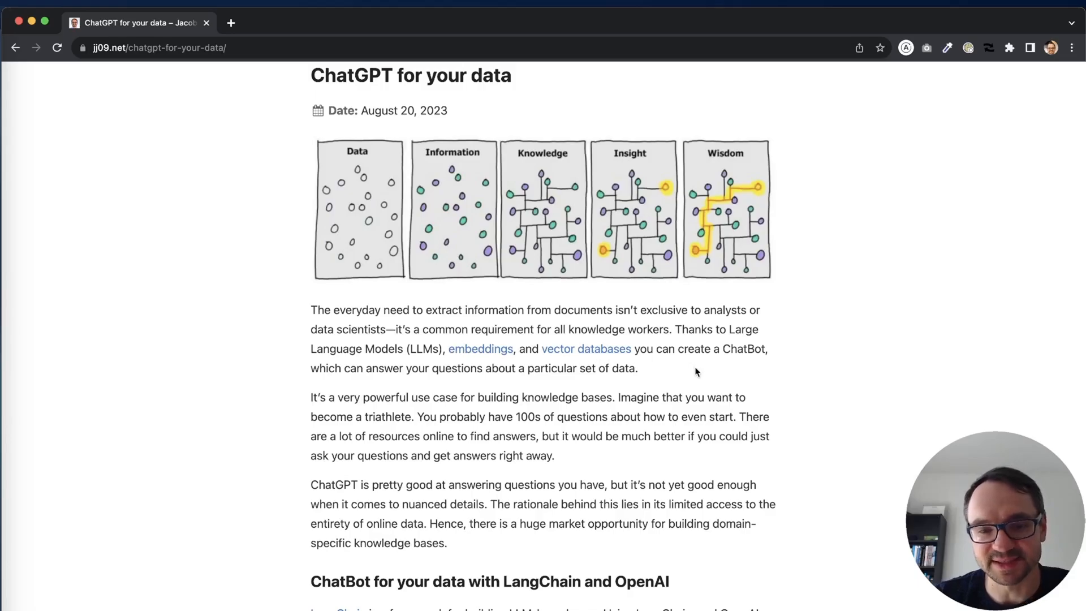
scroll("down", 3)
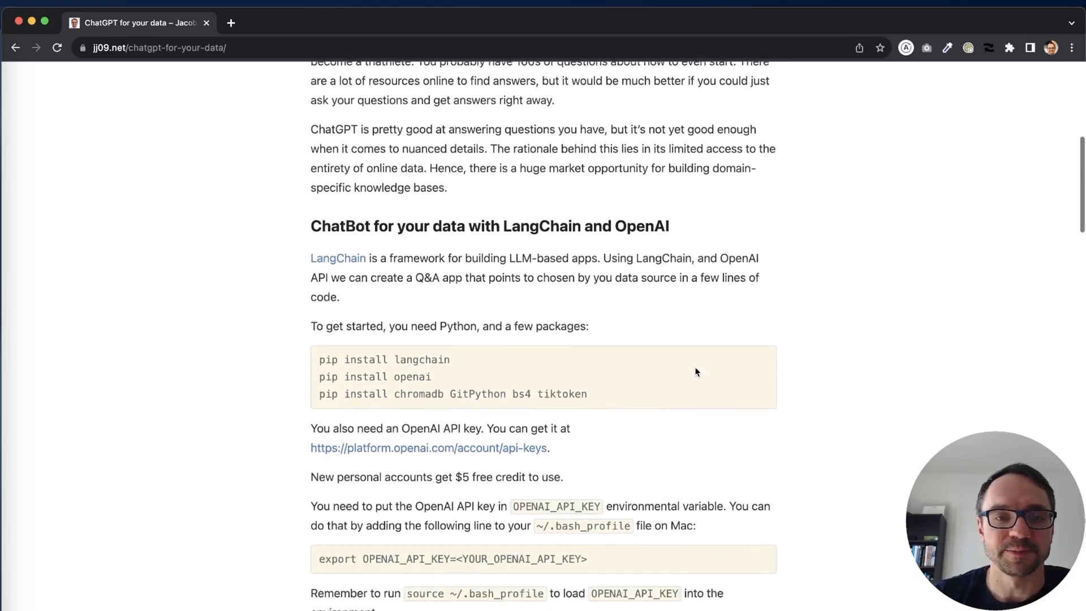
scroll("down", 3)
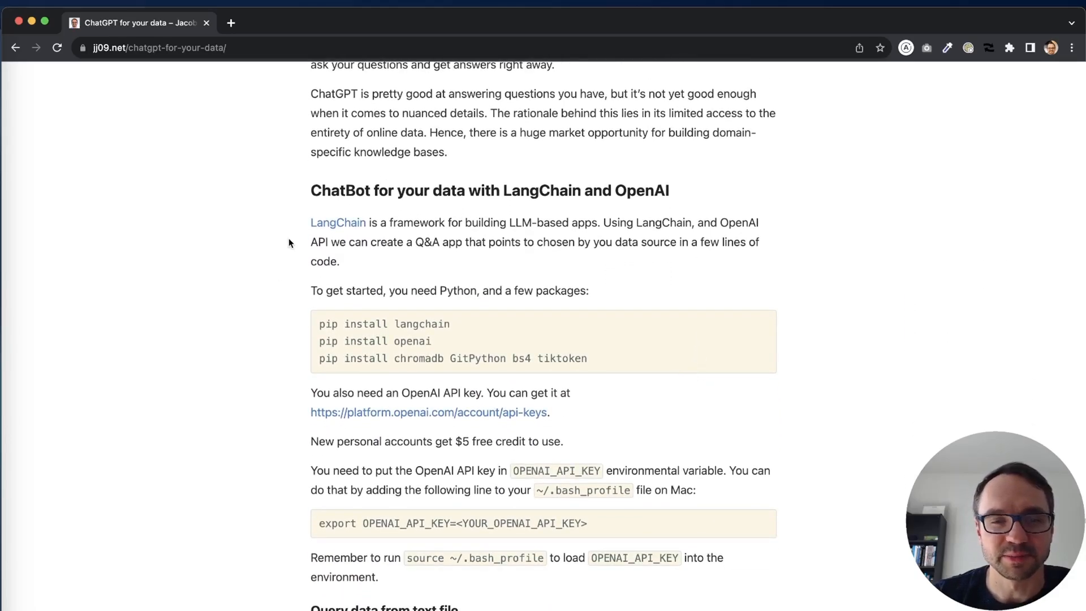
mouse_move(297, 327)
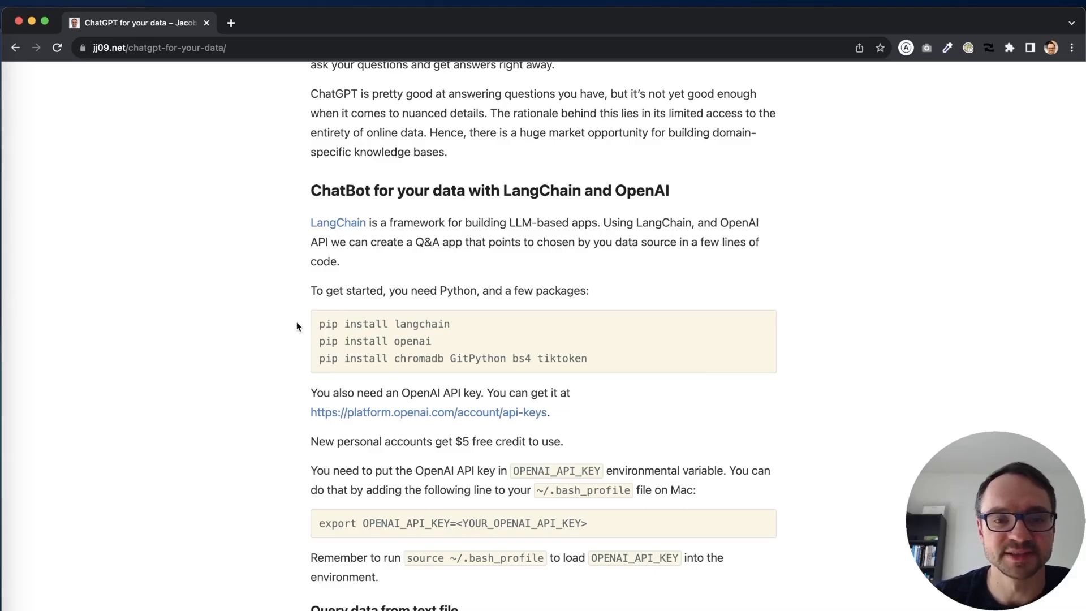
mouse_move(407, 358)
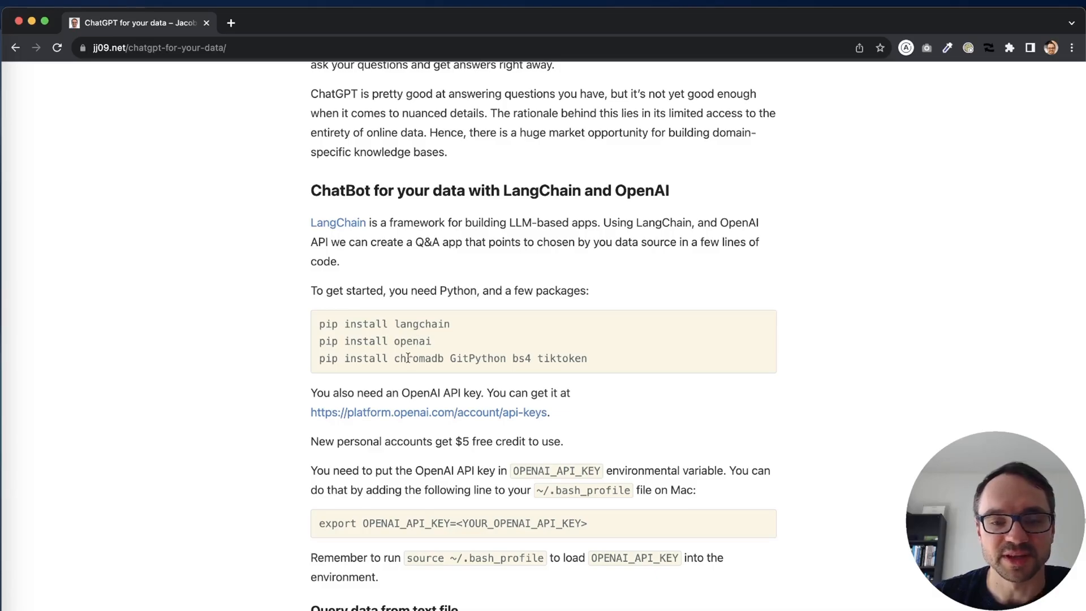
mouse_move(593, 362)
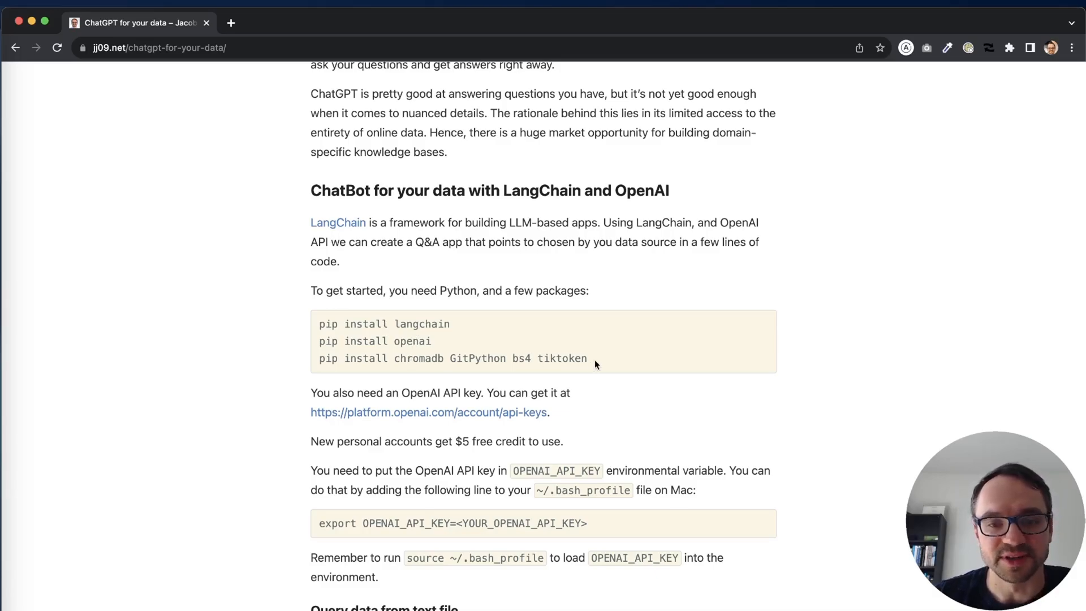
scroll("down", 3)
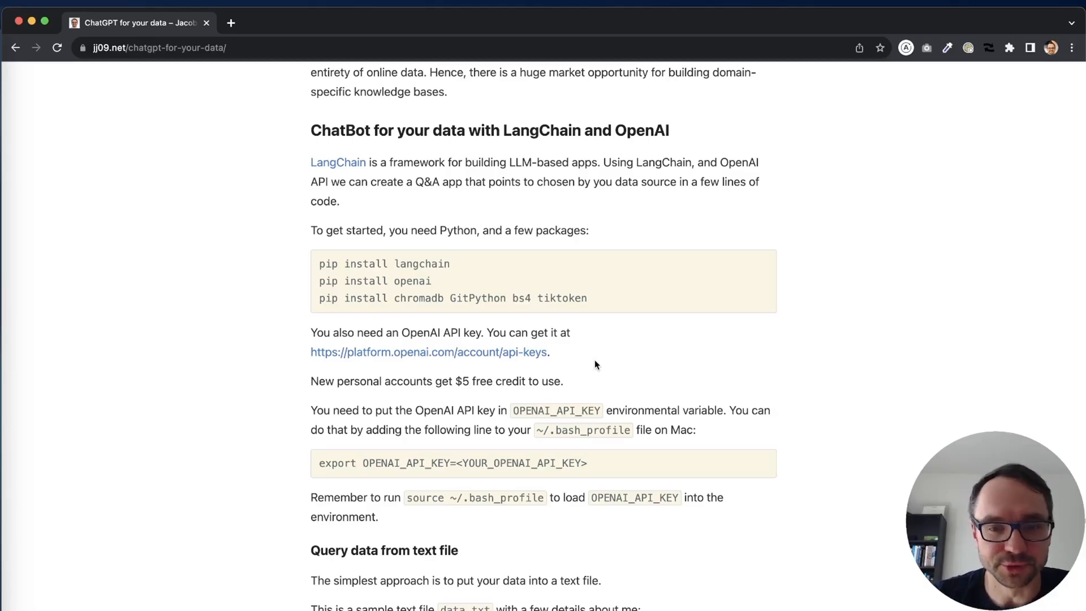
scroll("down", 3)
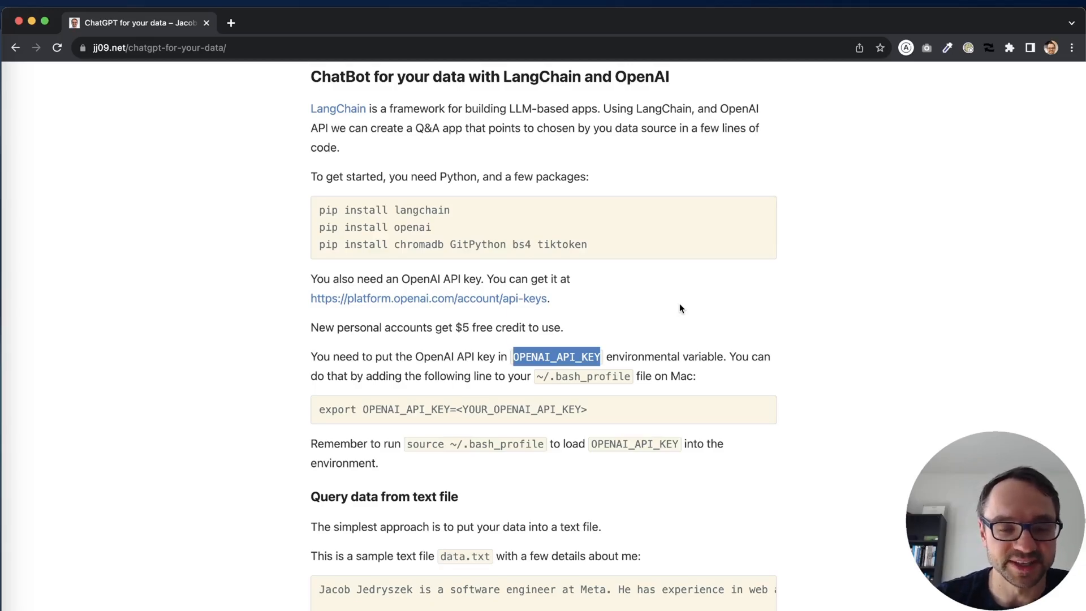
Make a qna folder under dev with mkdir and cd into it.
left_click(778, 311)
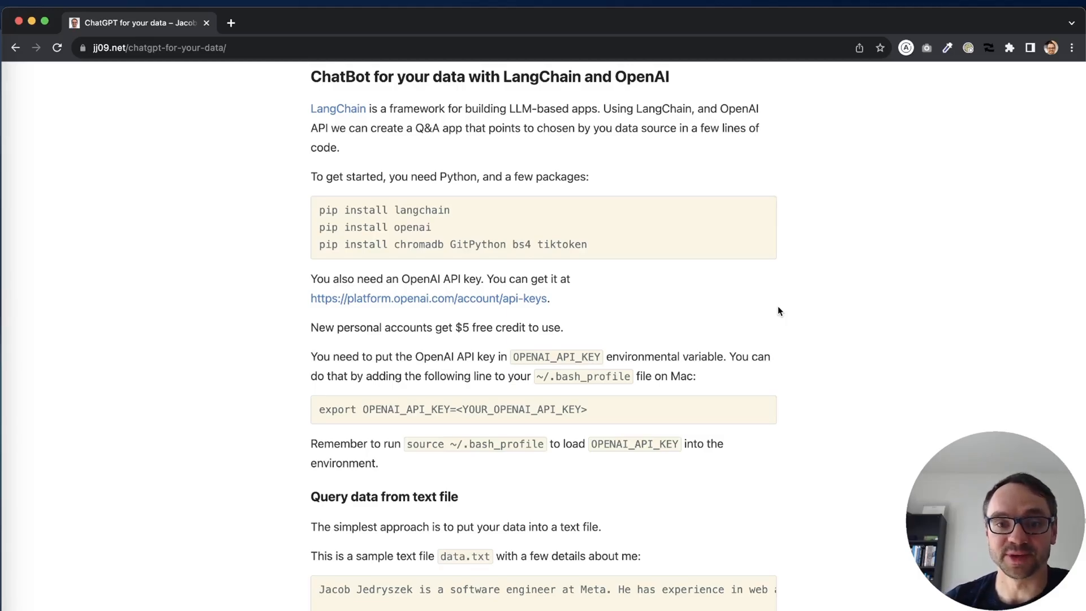
mouse_move(787, 353)
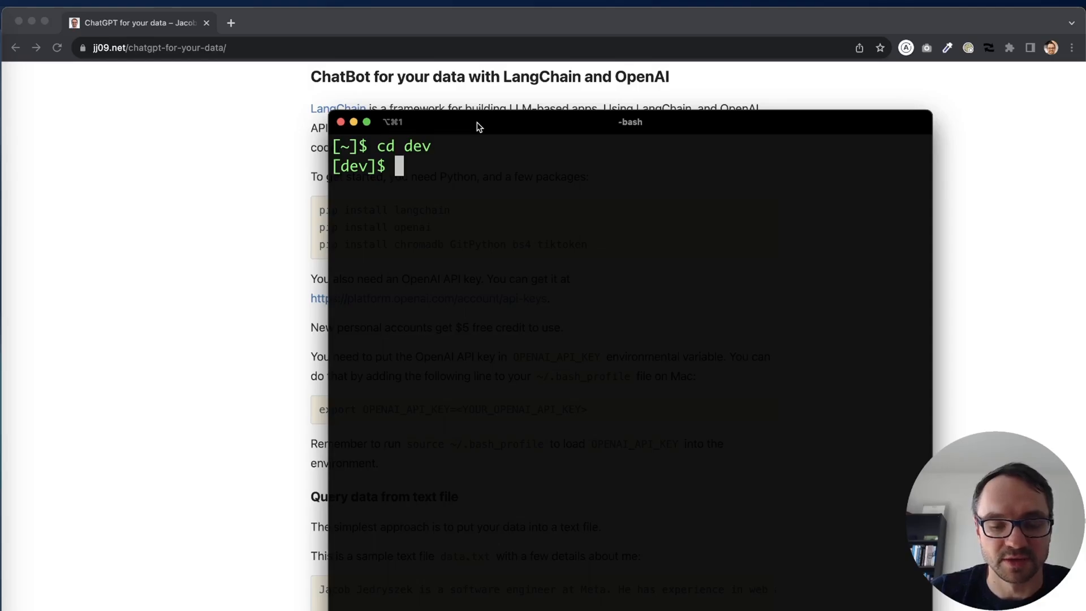
type("mkdir qna")
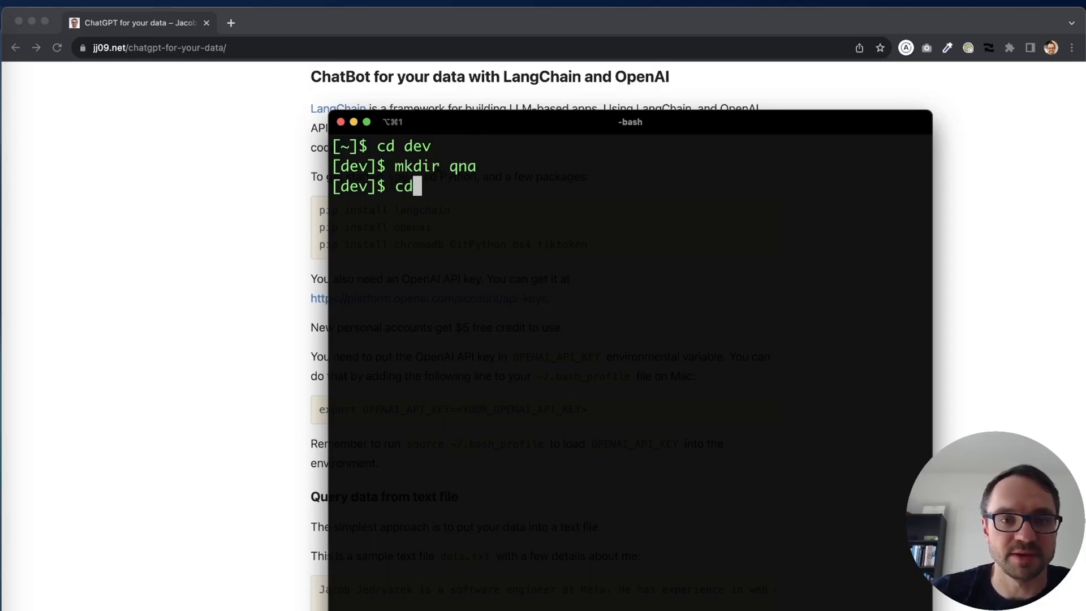
type("qna/")
type("app.p")
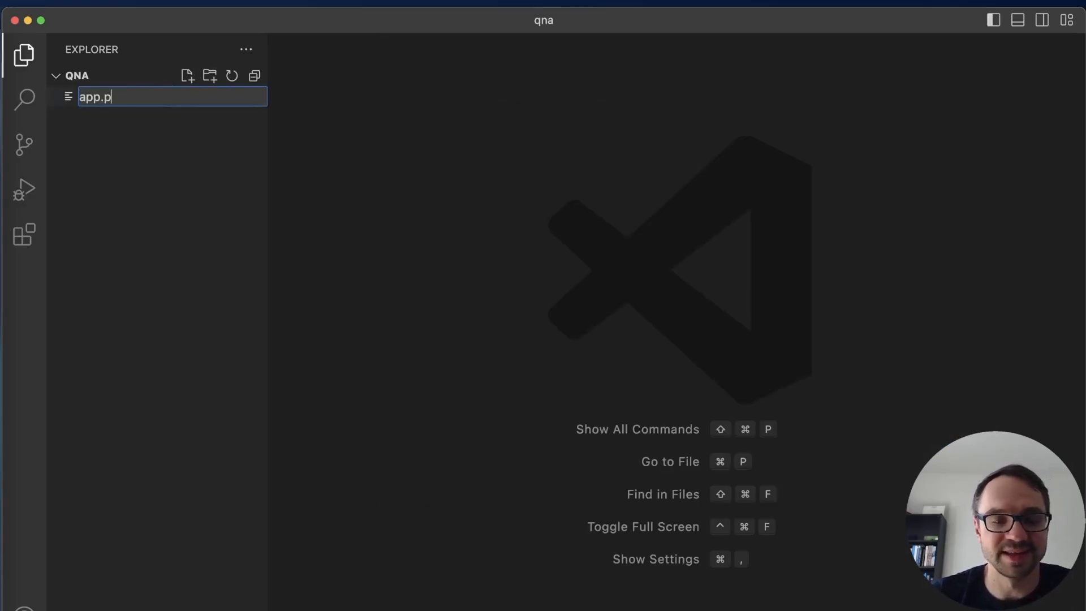
Import TextLoader and VectorstoreIndexCreator from LangChain at the top of app.py.
type("y")
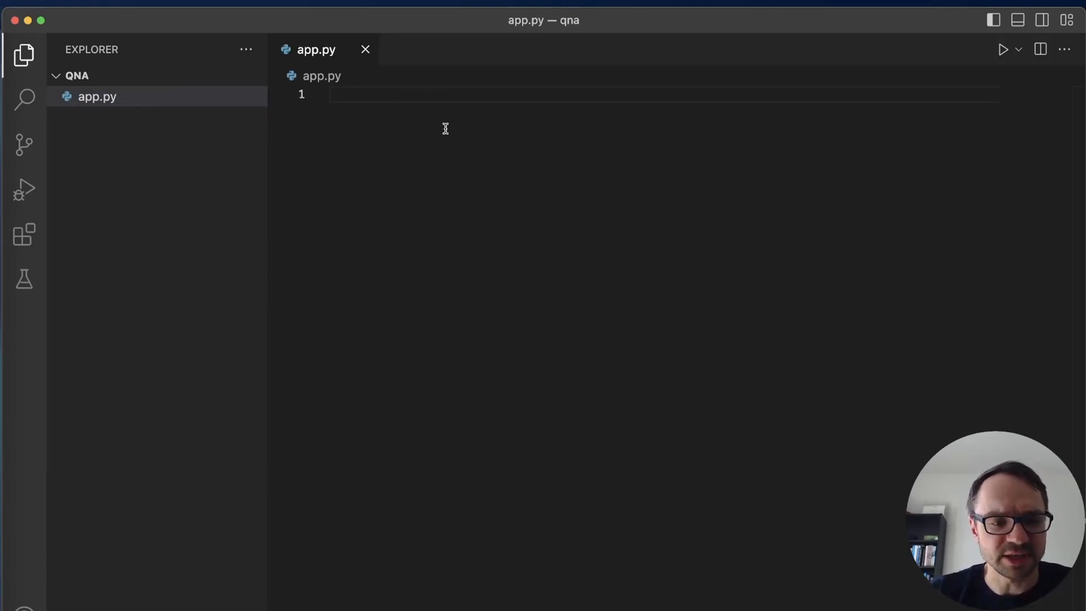
type("from langchain.")
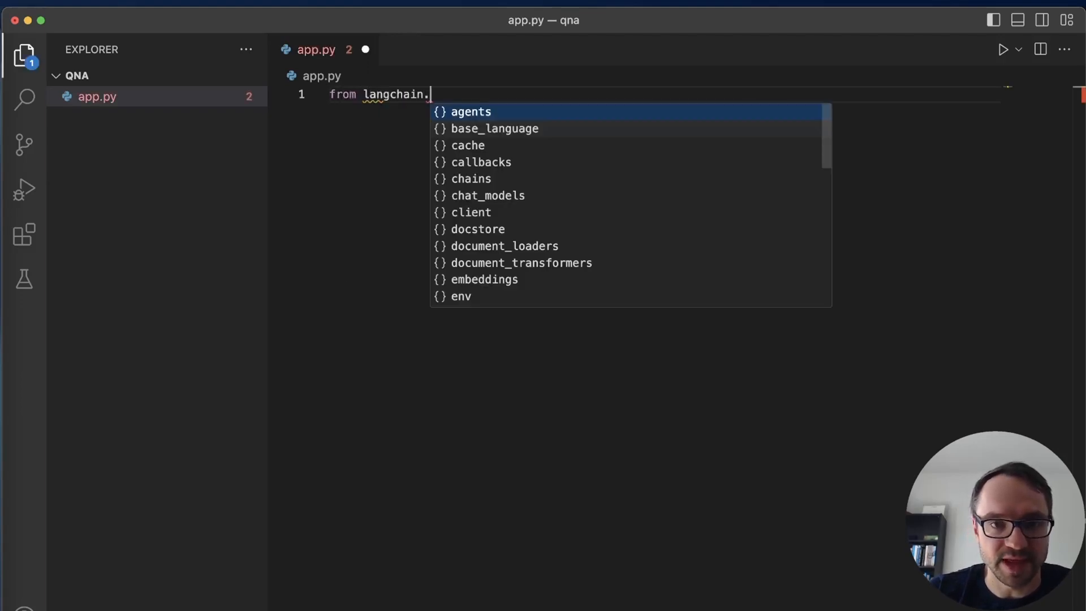
type("document_loaders")
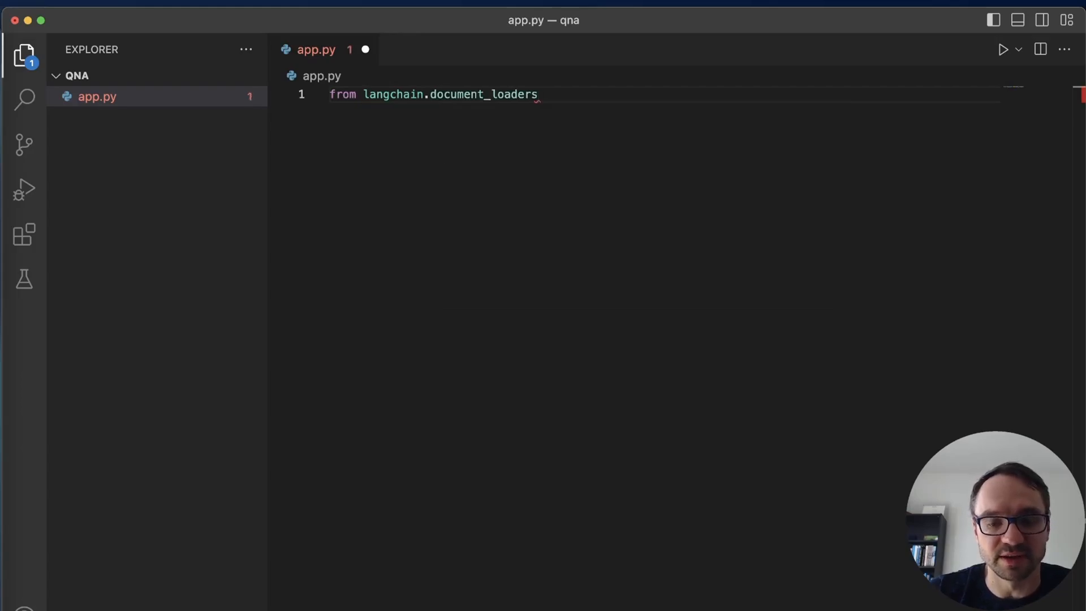
type("import")
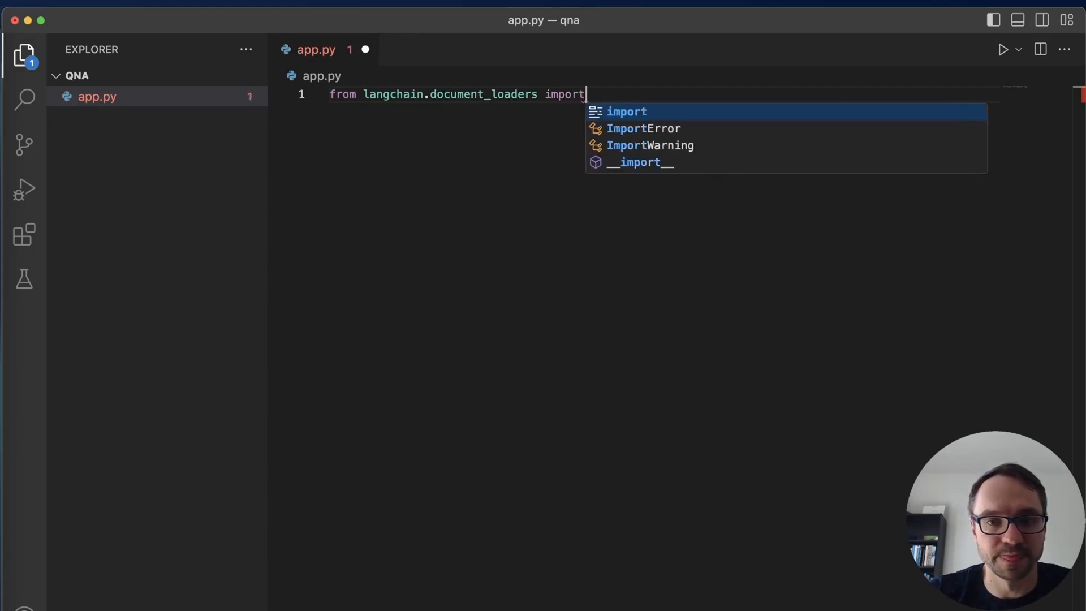
type("TextLoader")
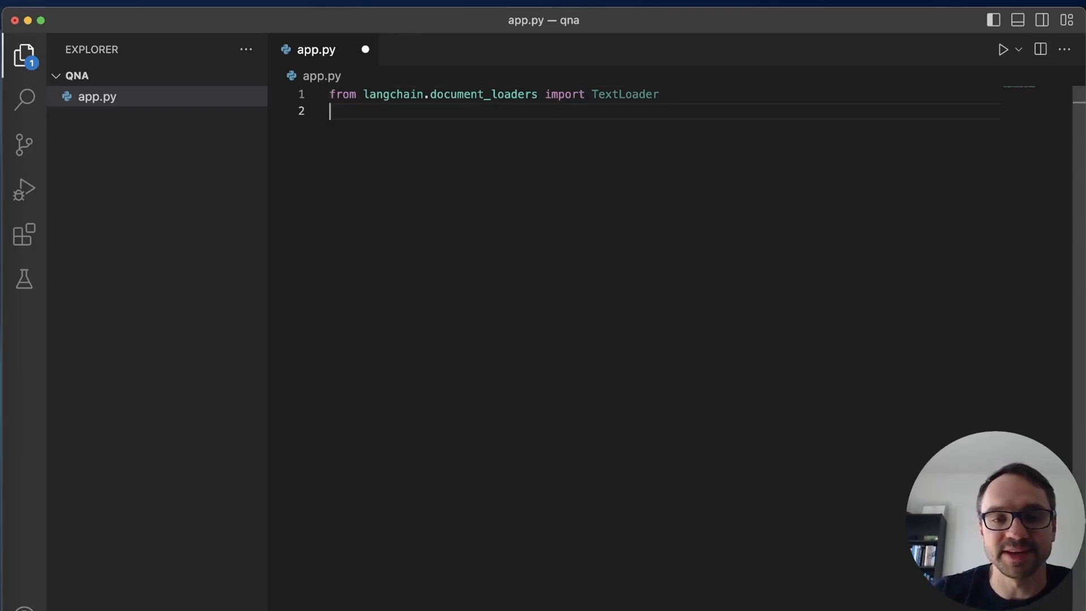
type("from langchain")
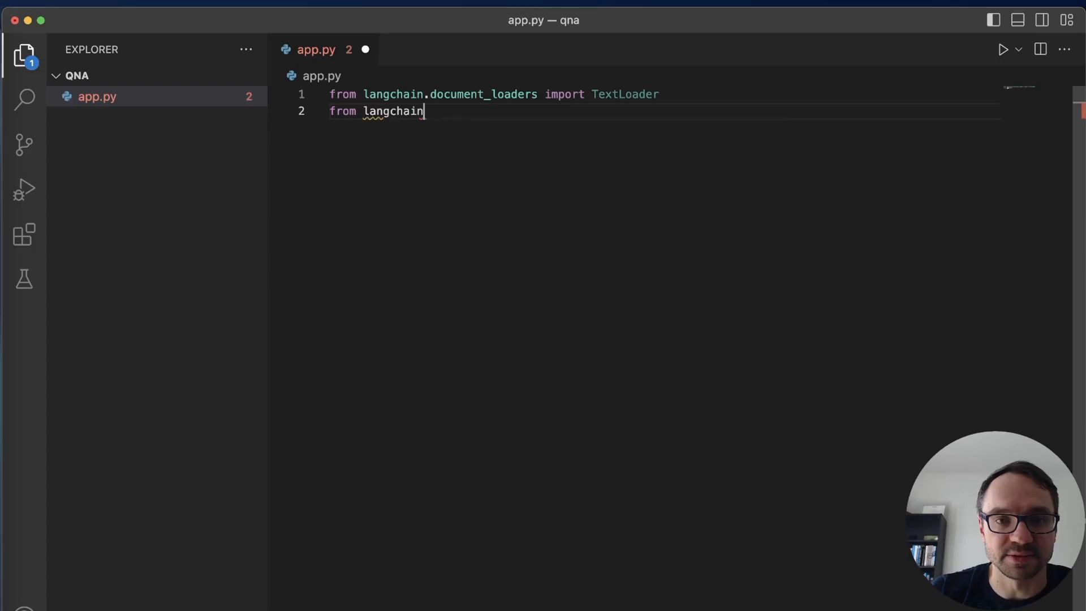
type(".indexes import")
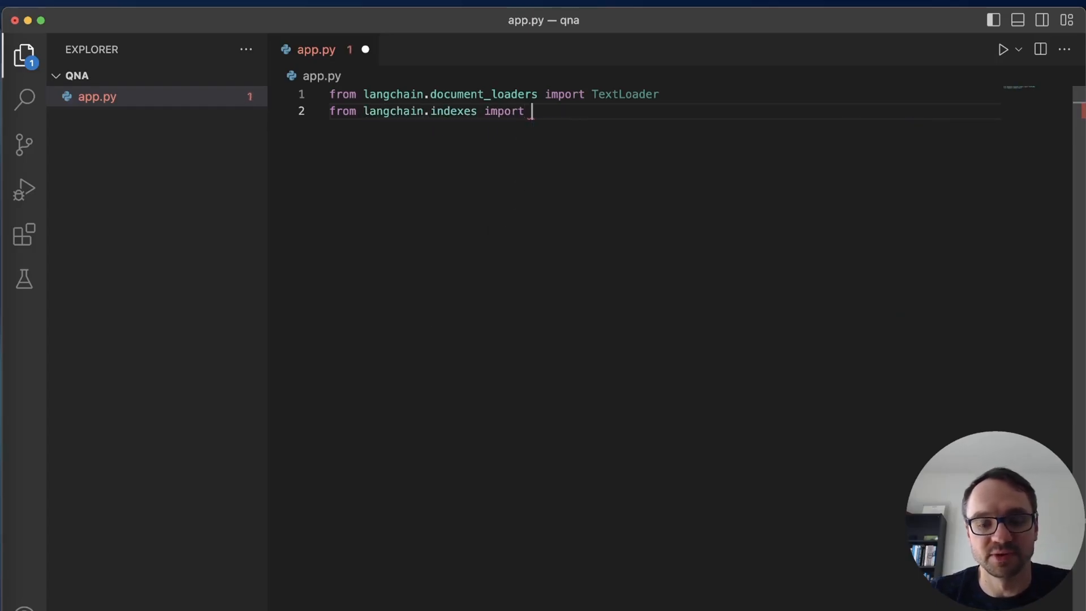
type("VectorstoreIndexCreator")
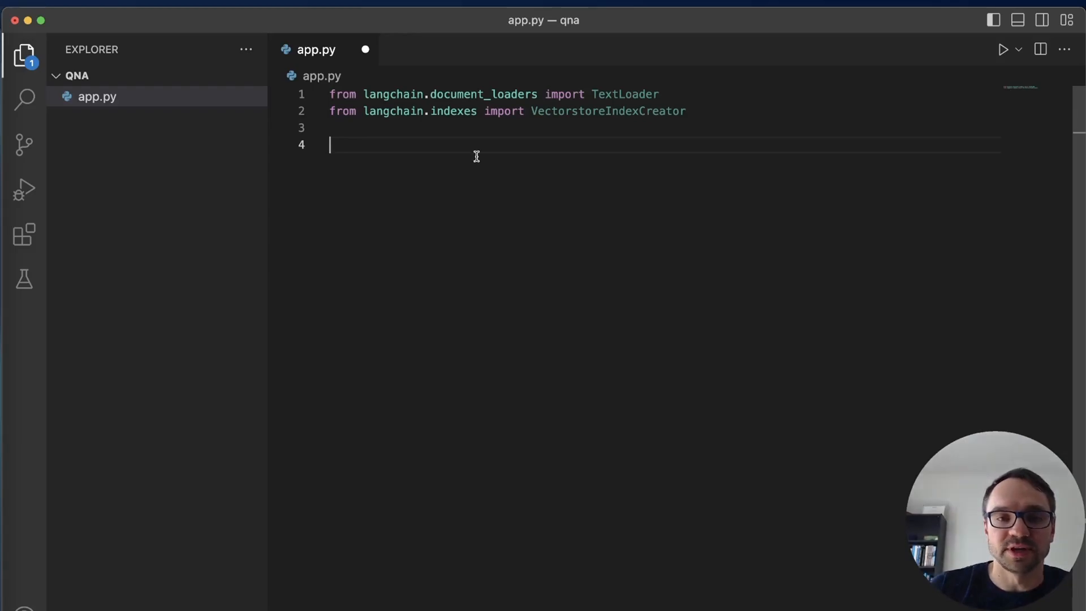
Add loader = TextLoader('./data.txt') below the imports.
type("loader = TextLoader(")
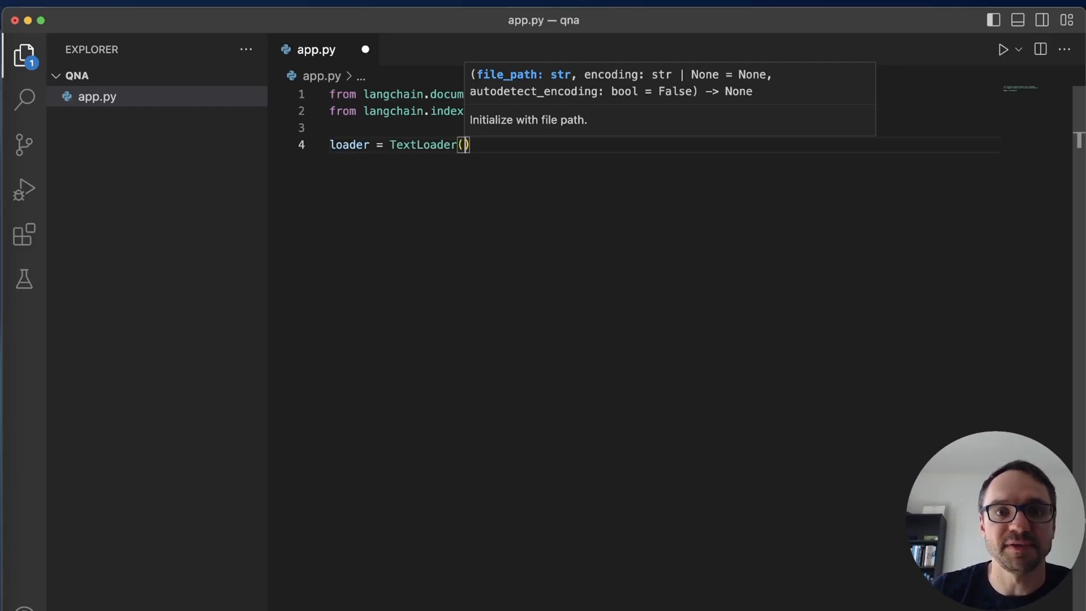
type("'./'")
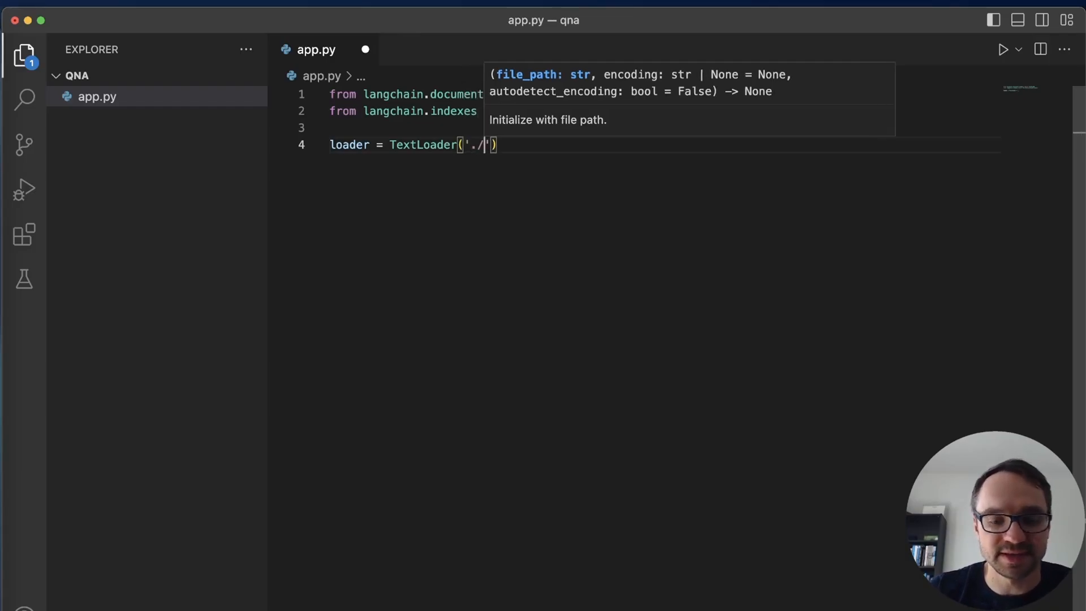
type("data.txt")
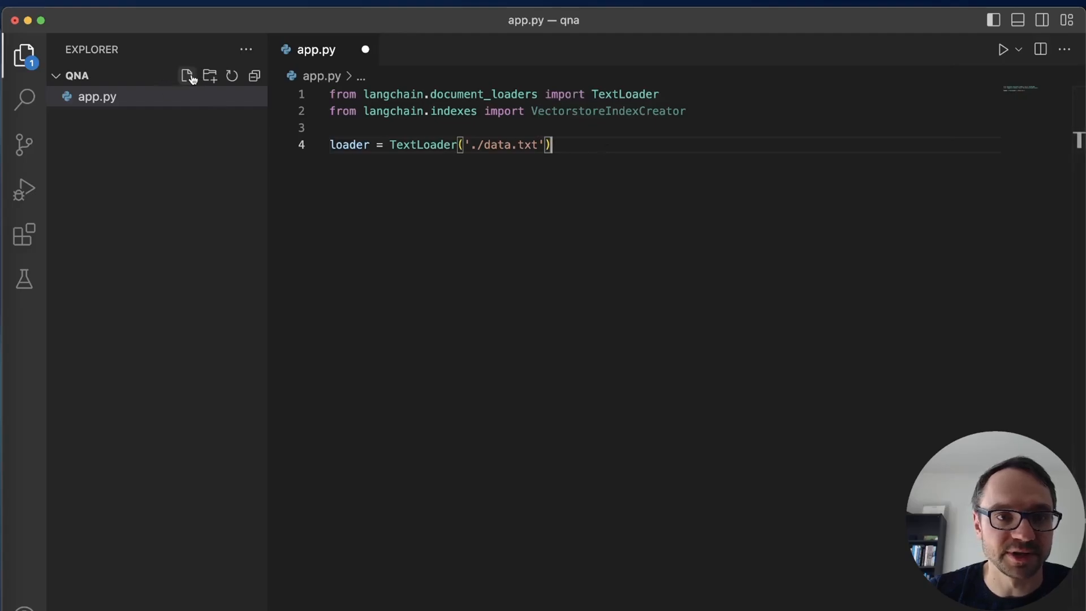
Create data.txt containing 'Jacob is a Software Engineer', then go back to app.py.
left_click(187, 76)
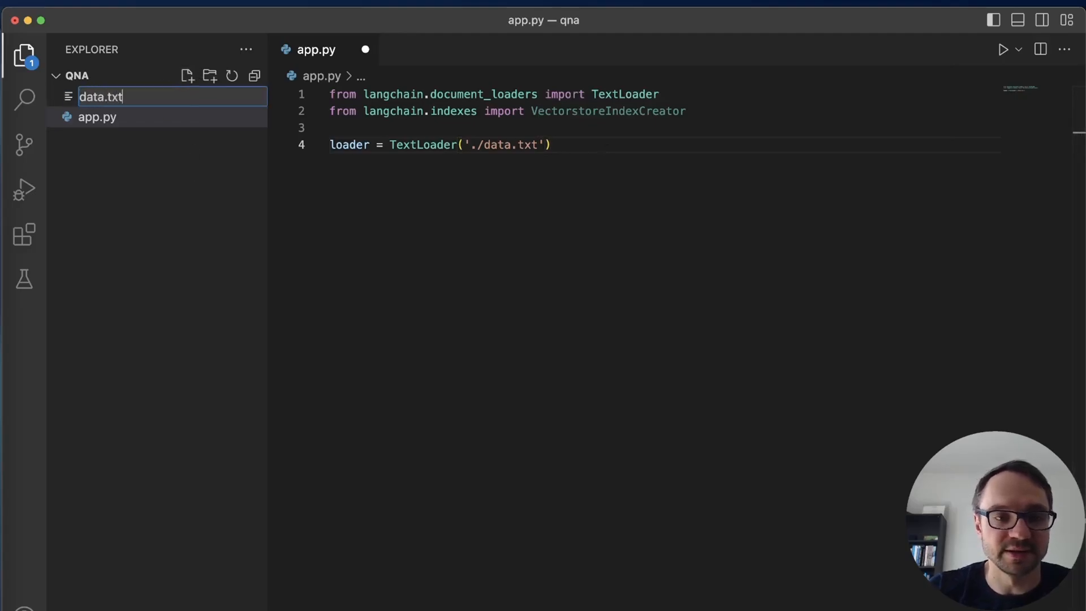
key("Return")
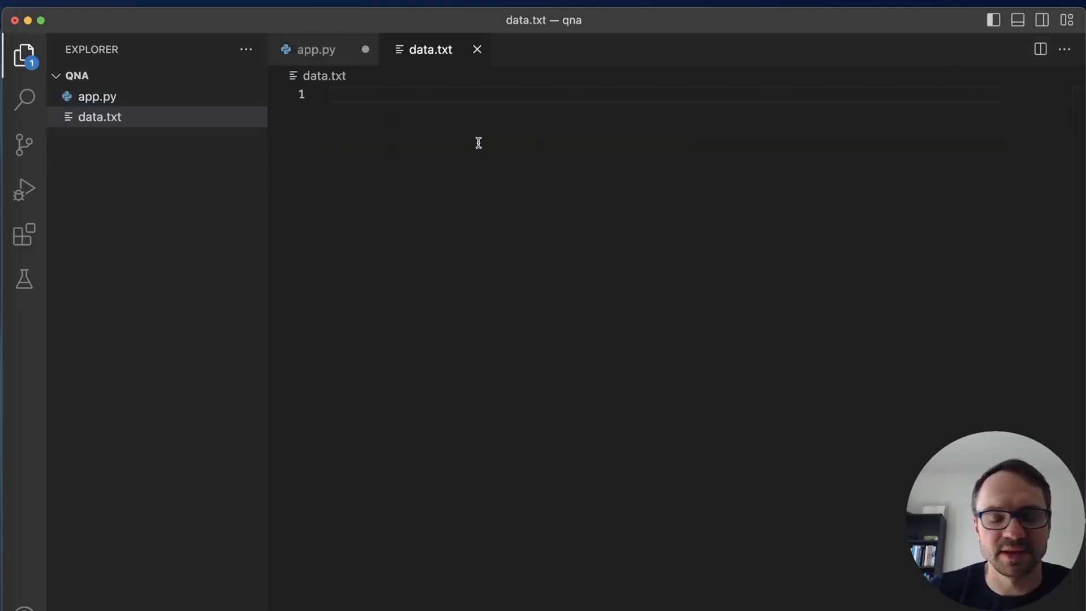
type("Jacob is")
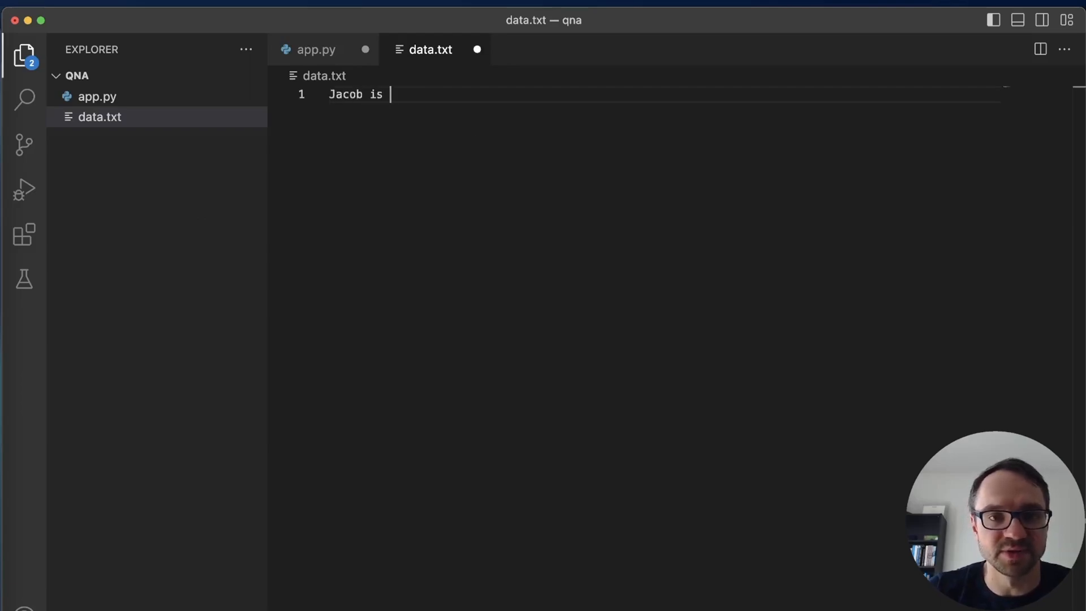
type("a Software En")
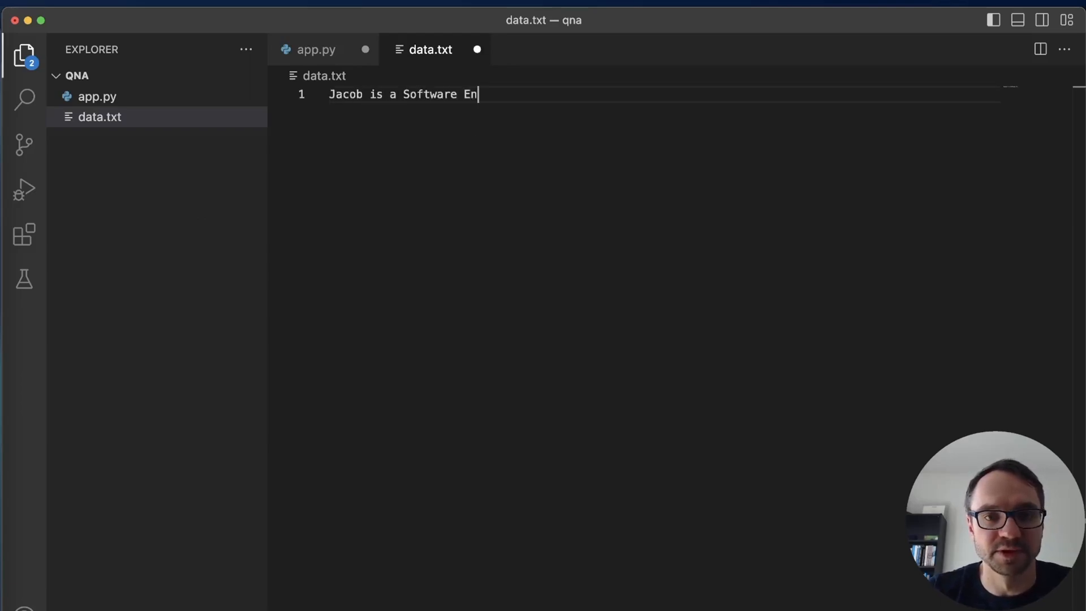
type("gineer")
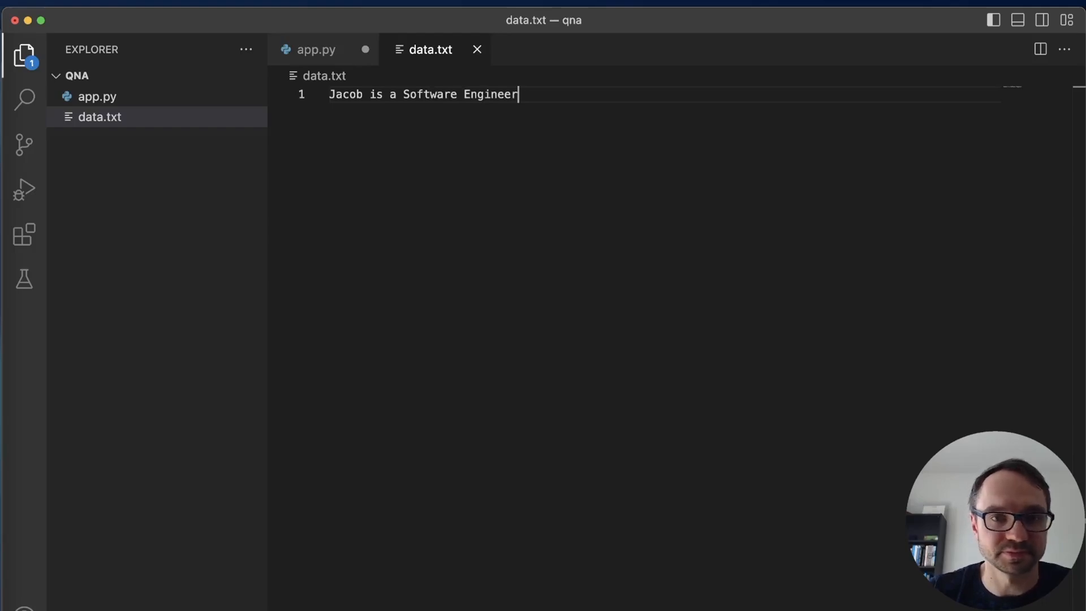
left_click(316, 50)
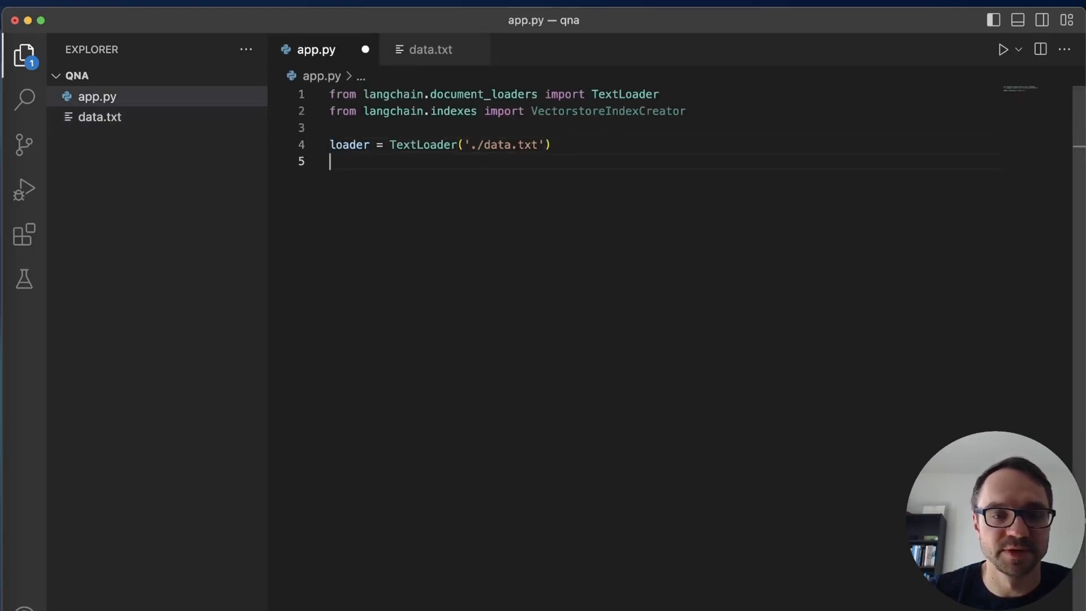
Add index = VectorstoreIndexCreator().from_loaders([loader]) to app.py.
type("index")
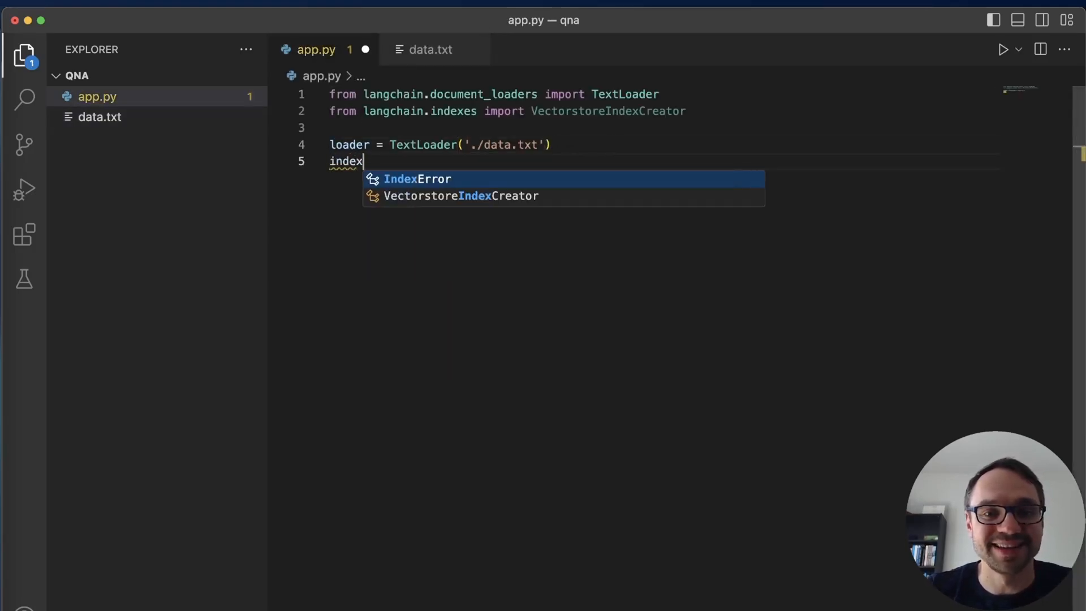
type("= VectorstoreIndexCreator().from_loaders")
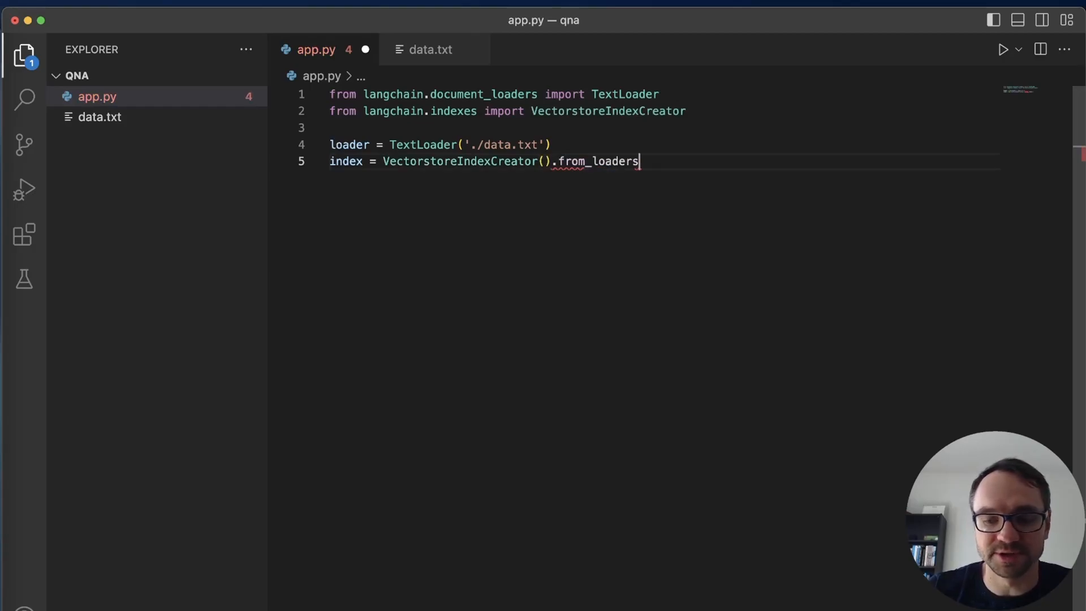
type("([loader")
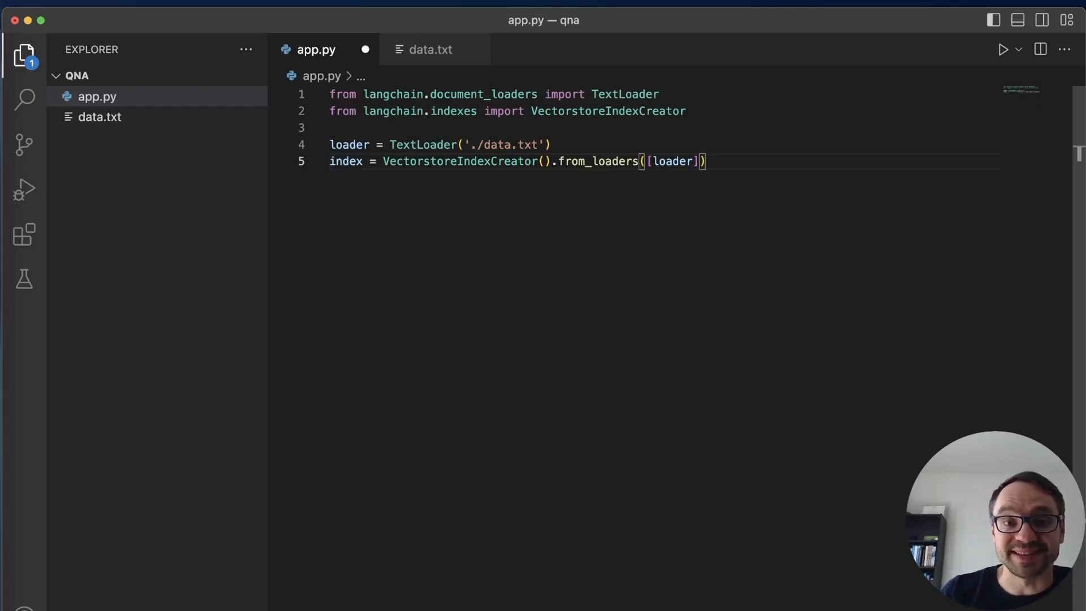
mouse_move(482, 144)
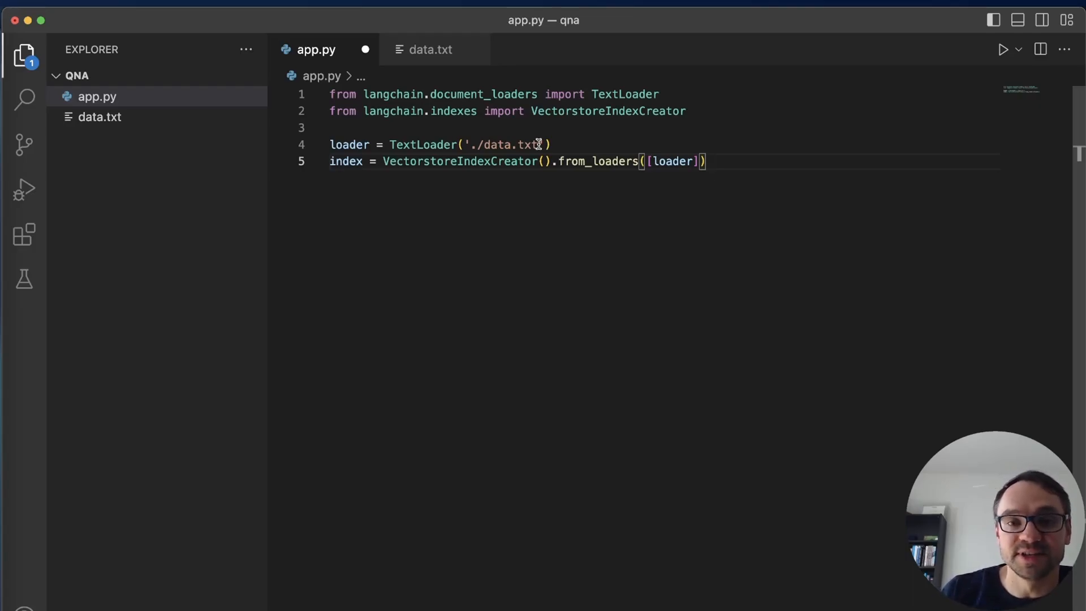
mouse_move(758, 161)
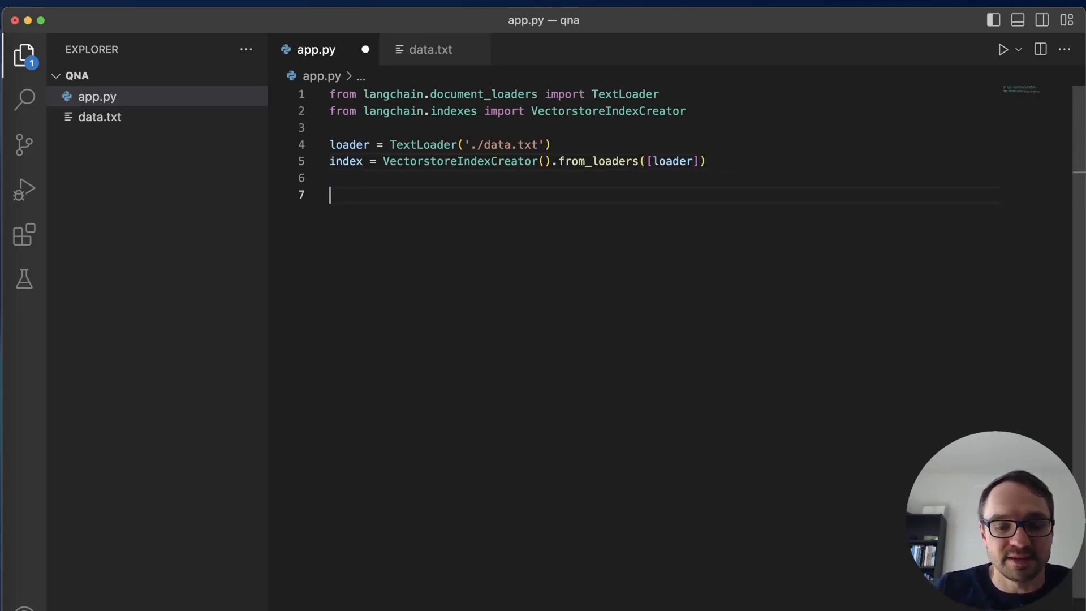
Add print(index.query("Who is Jacob?")) to app.py and save it.
type("index.query(\"Who is Jaco")
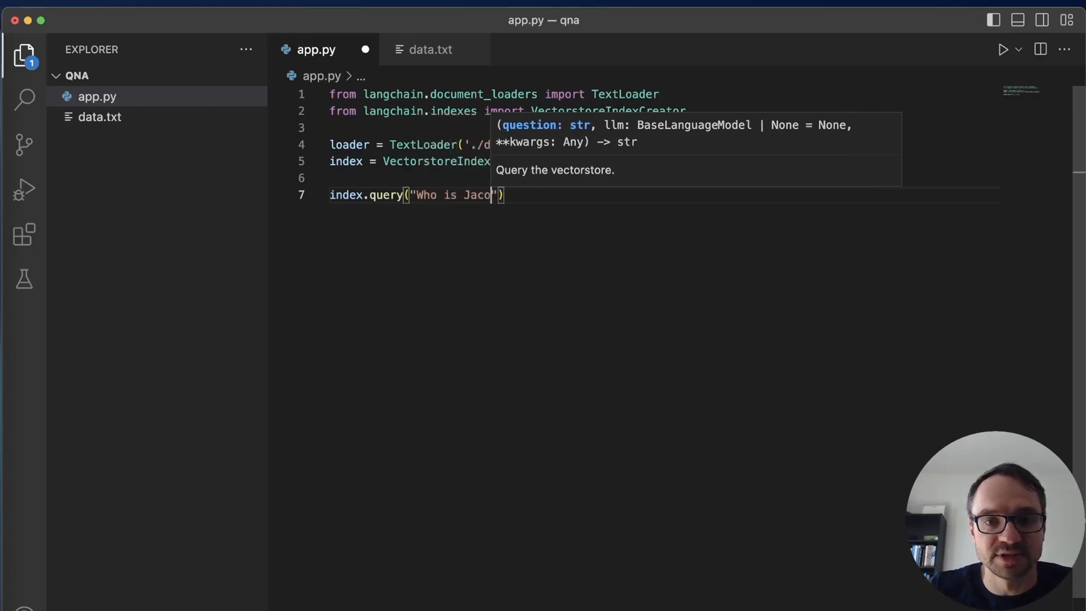
type("print(")
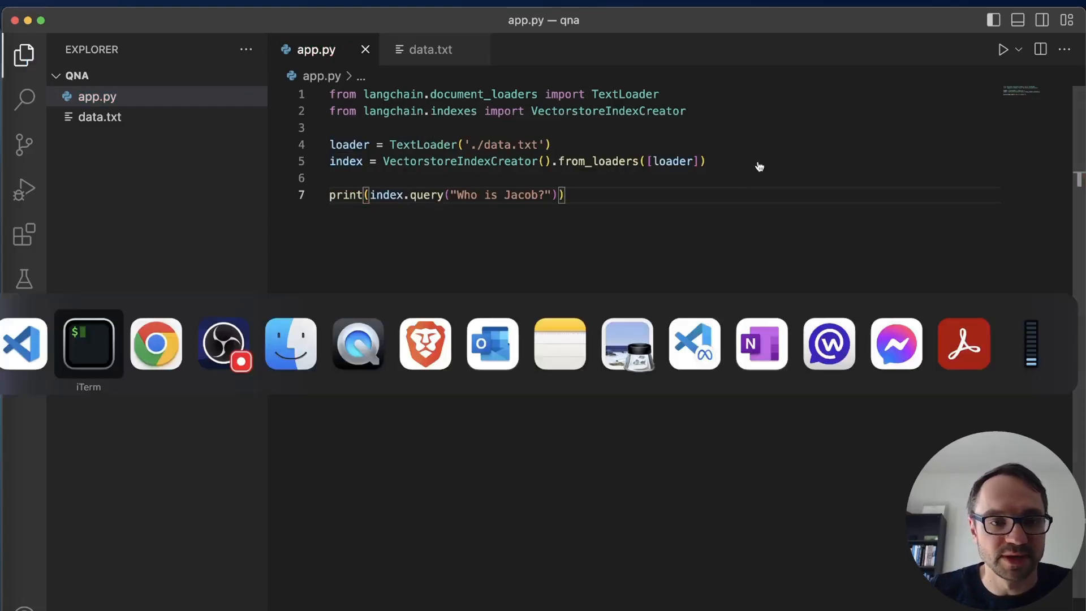
Run python app.py in iTerm, getting 'Jacob is a Software Engineer.'.
left_click(88, 343)
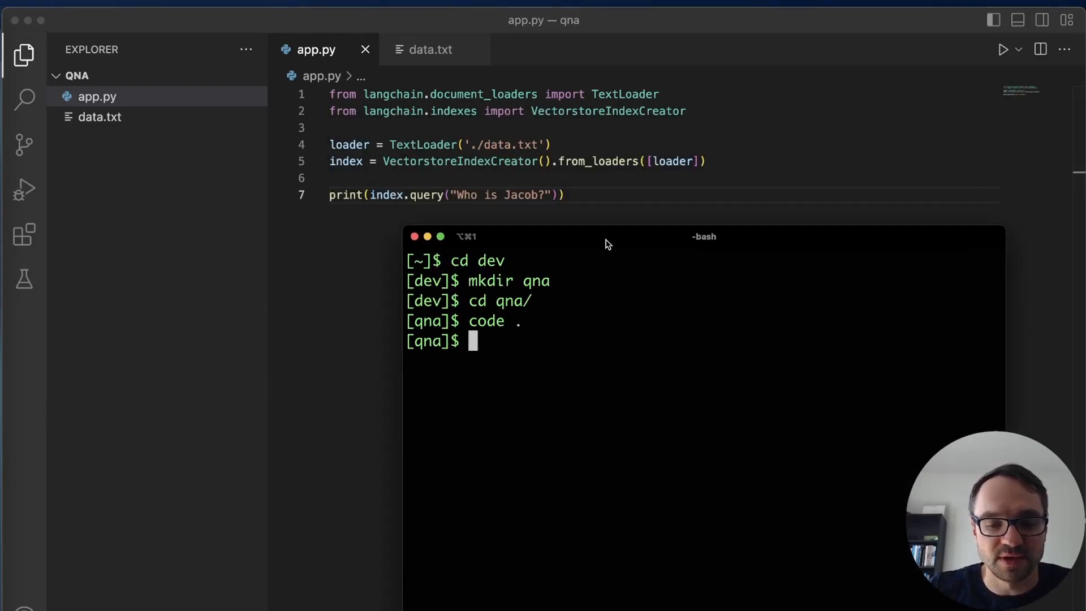
type("python app.py")
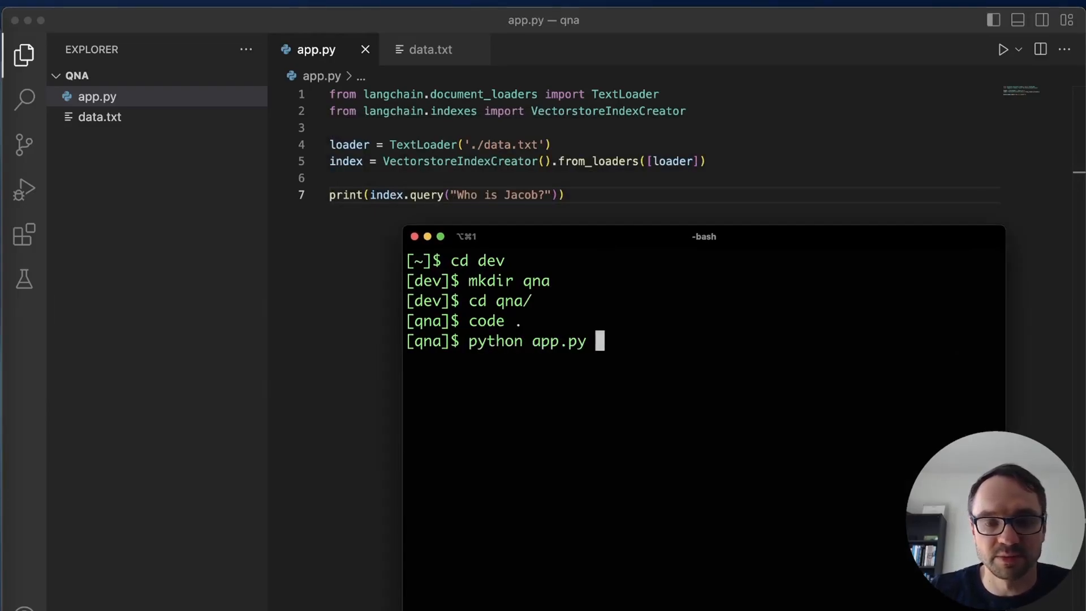
key("Return")
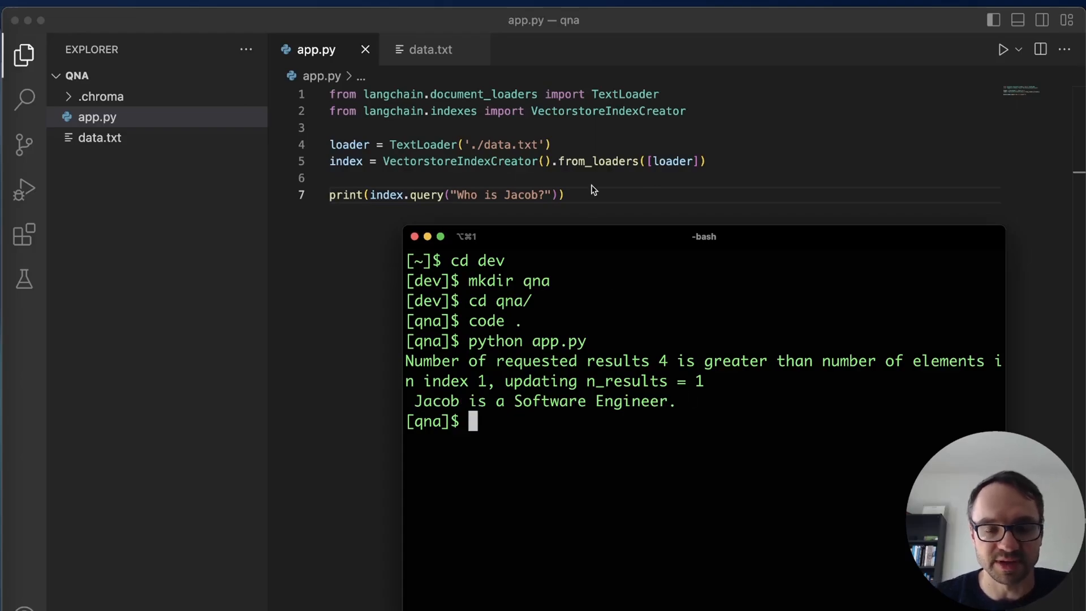
mouse_move(543, 361)
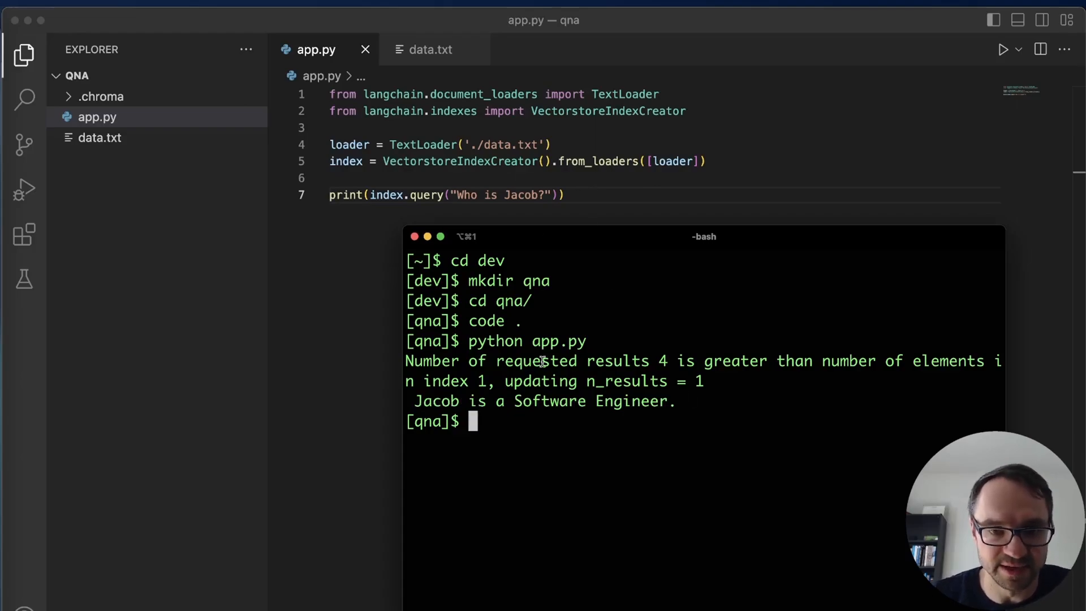
Run cp ~/Desktop/about.md . to copy the profile into qna.
type("cp ~/")
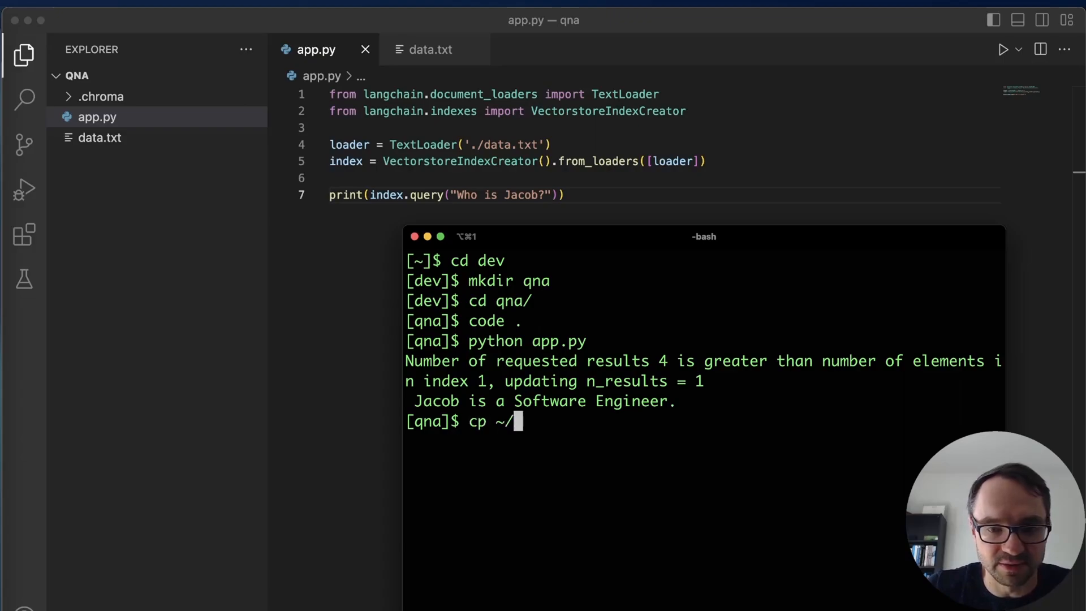
type("Desktop/about.md")
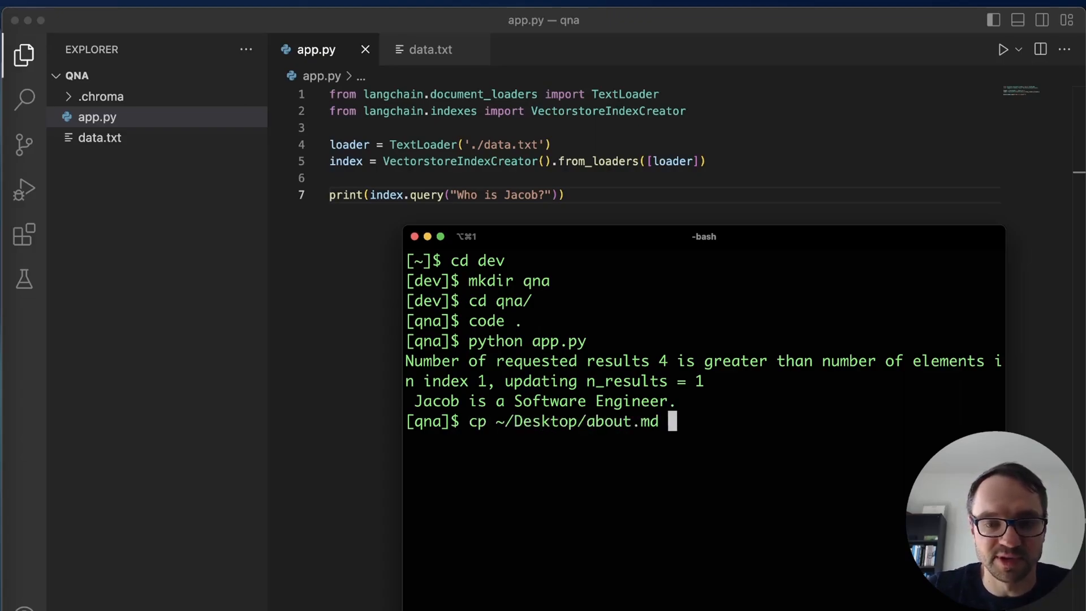
type(".")
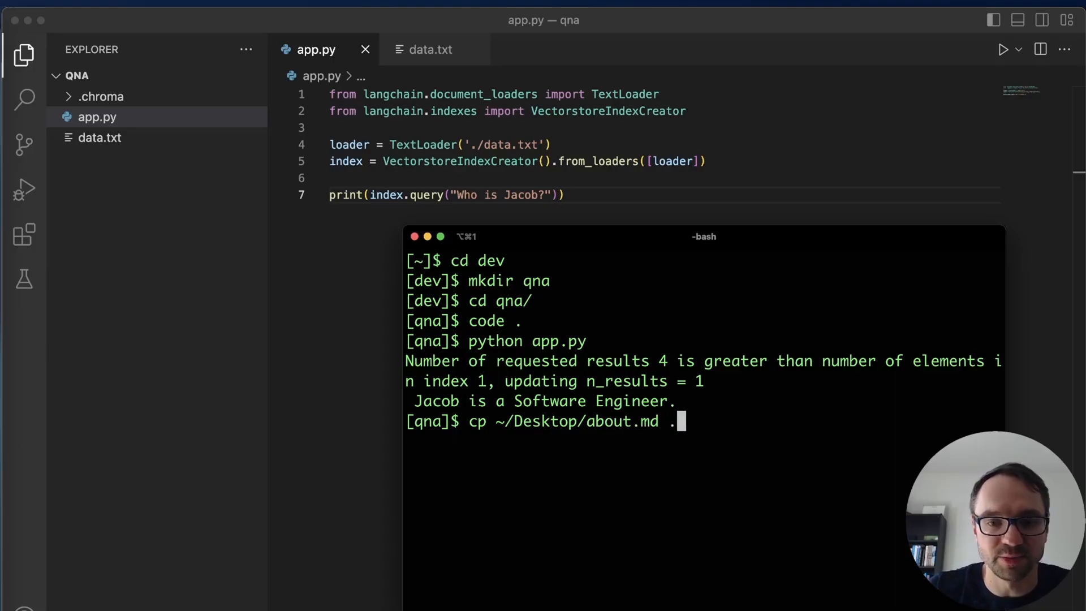
key("Return")
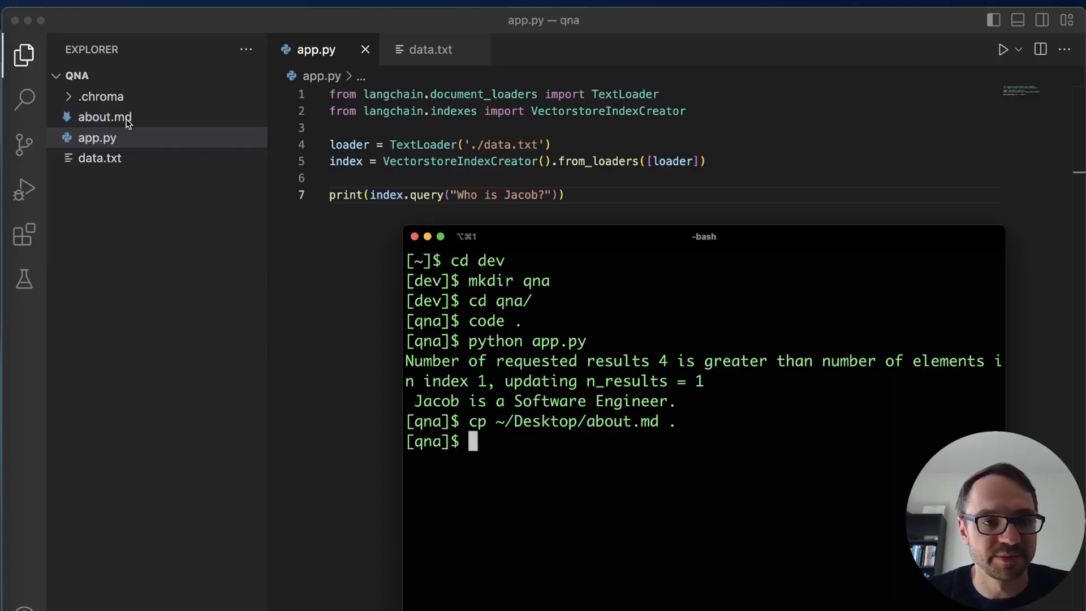
Open about.md and read Jacob's product history and hobbies.
left_click(104, 117)
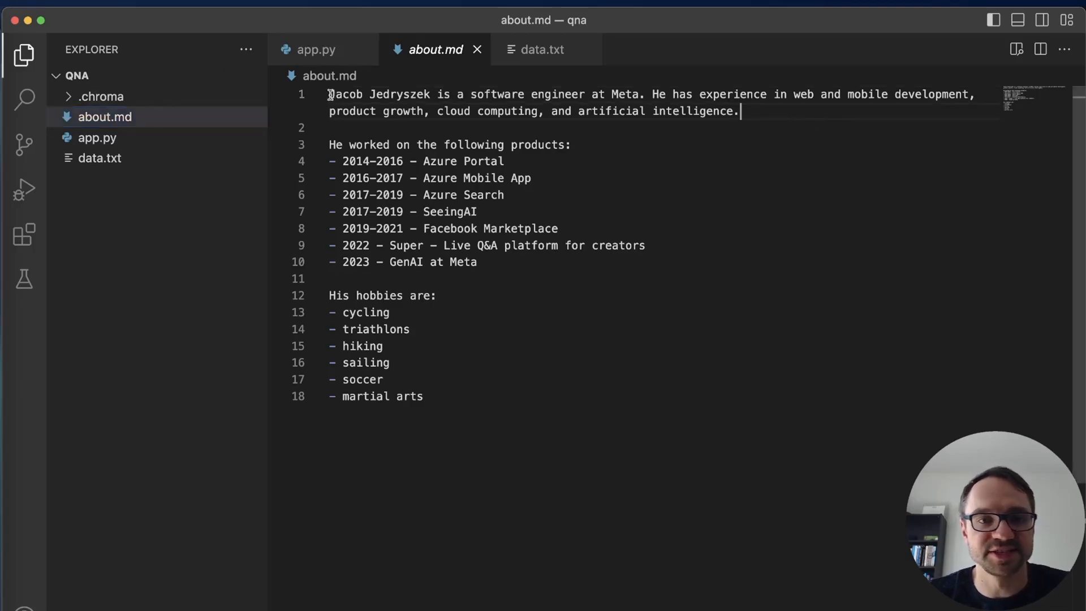
mouse_move(700, 128)
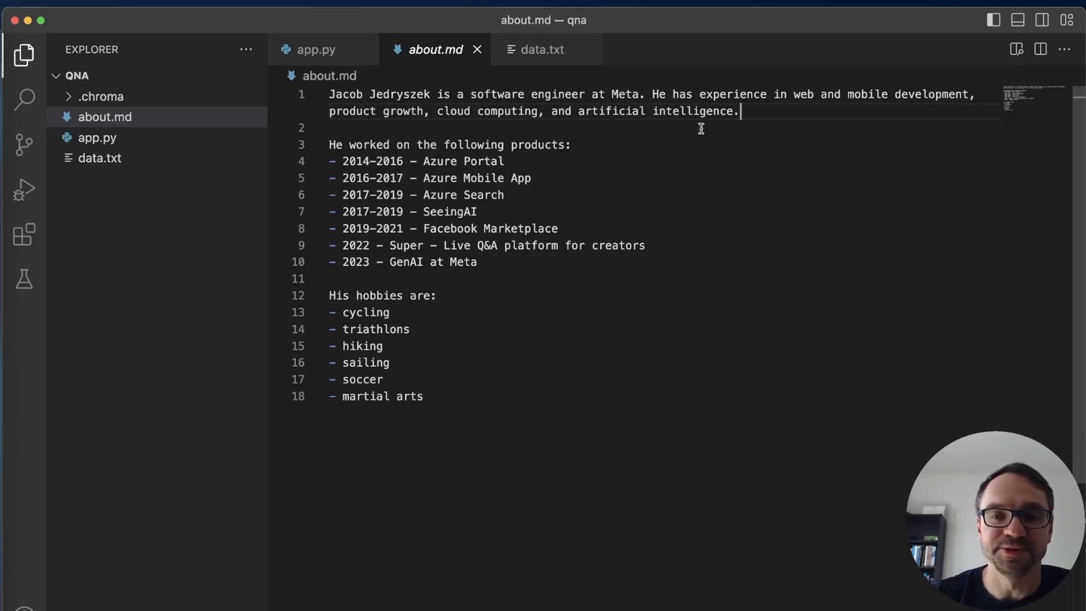
mouse_move(404, 111)
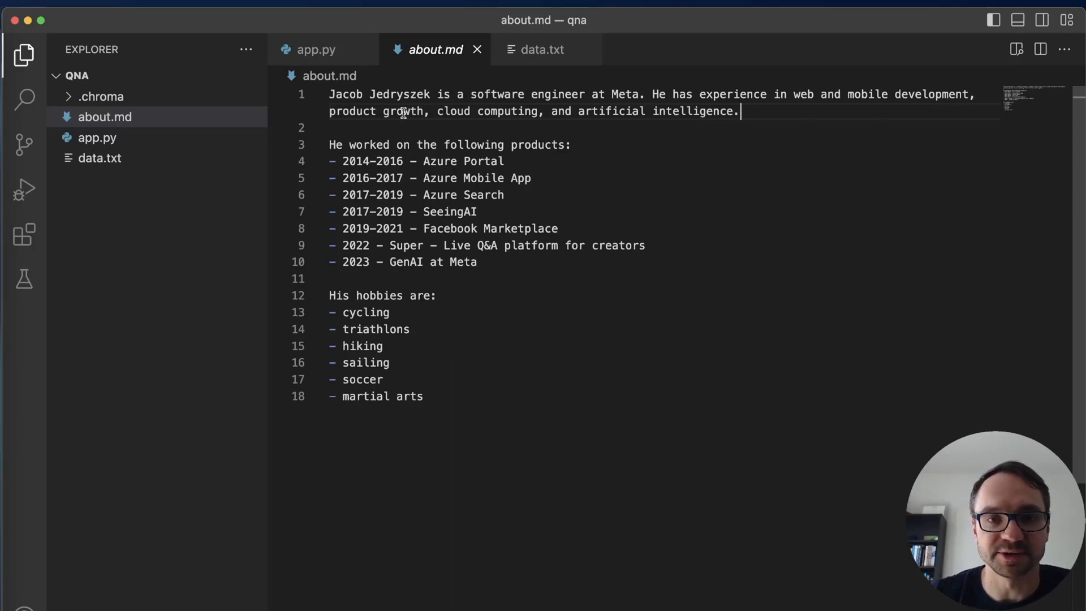
mouse_move(767, 111)
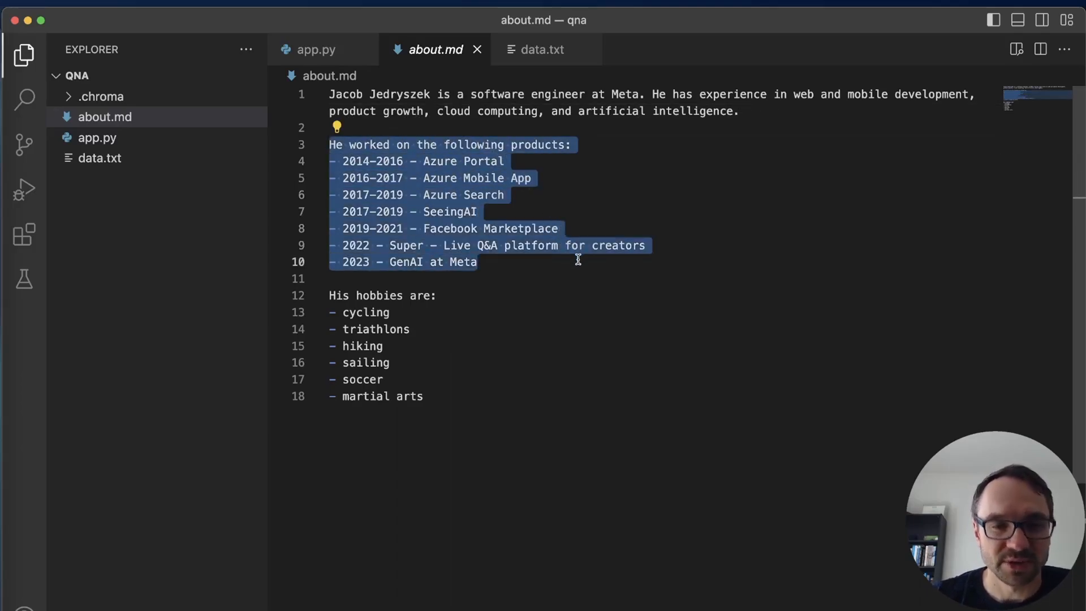
left_click(330, 295)
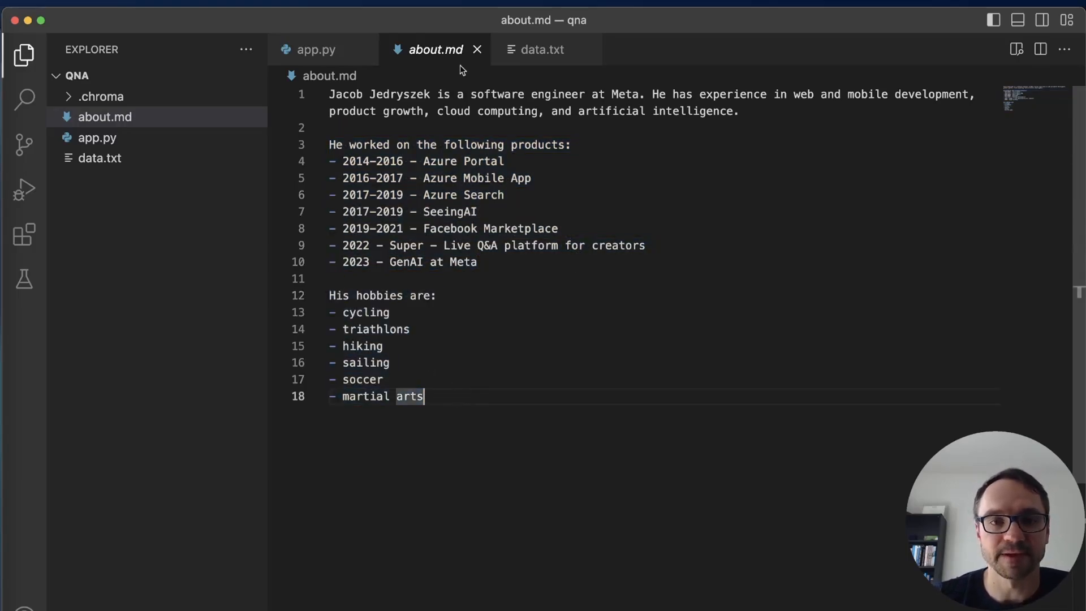
mouse_move(499, 52)
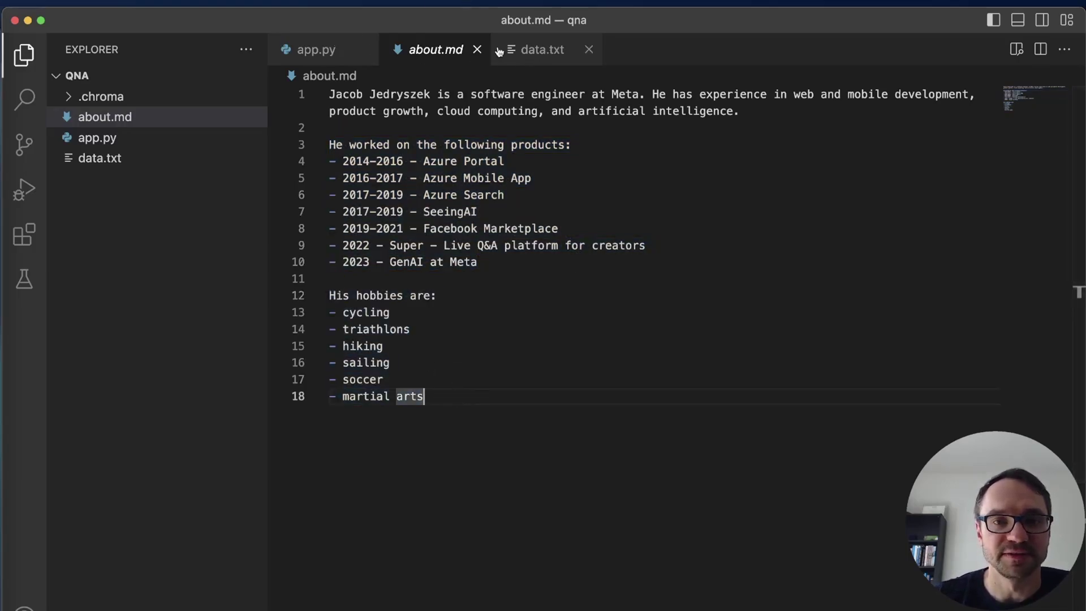
mouse_move(316, 49)
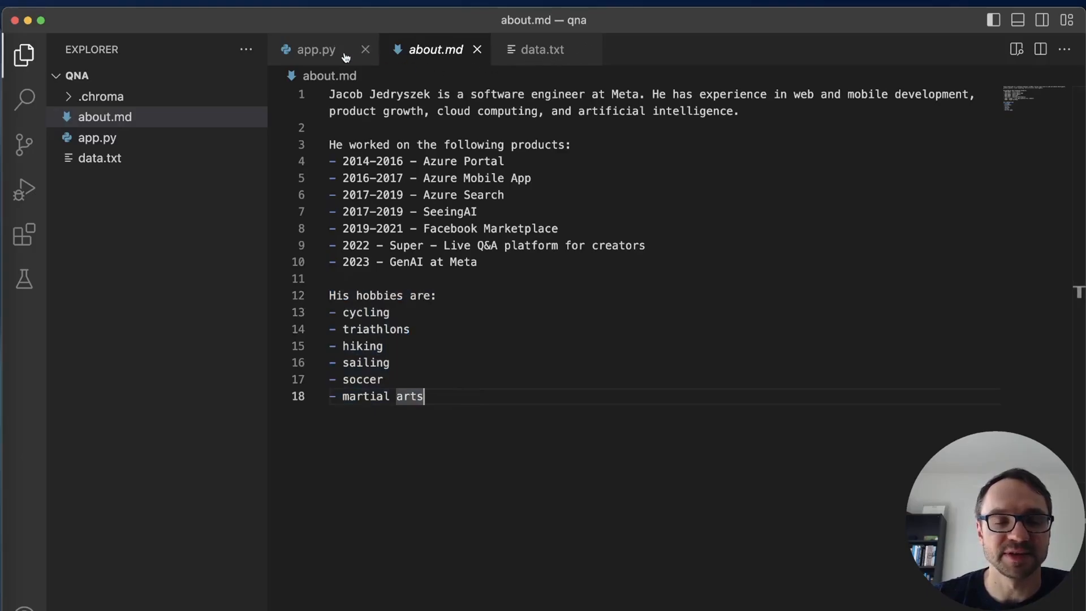
Change the loader path in app.py from ./data.txt to ./about.md.
left_click(315, 49)
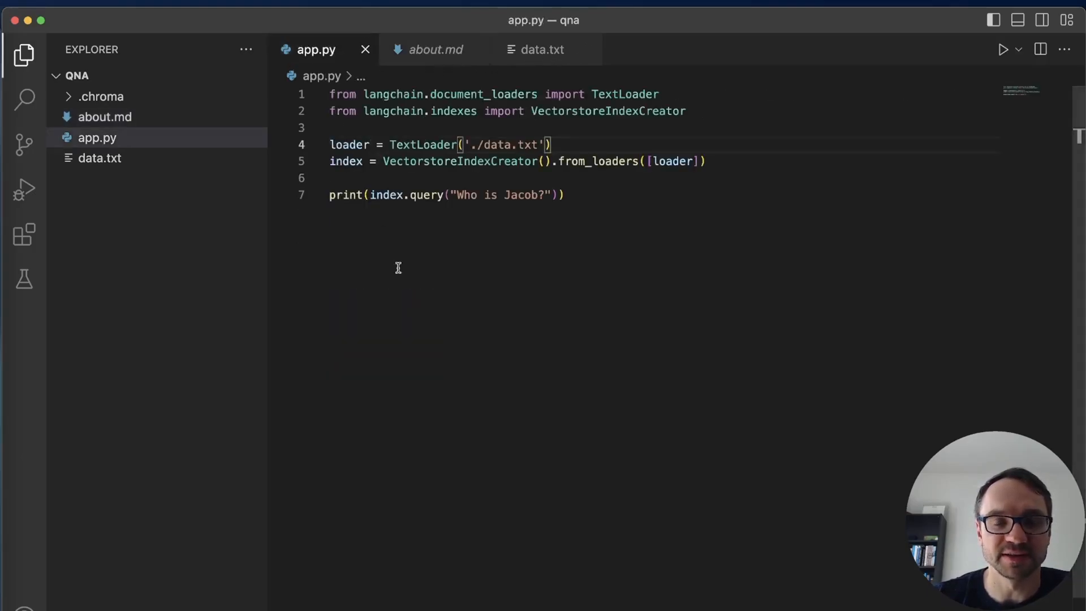
double_click(514, 145)
type("about.m")
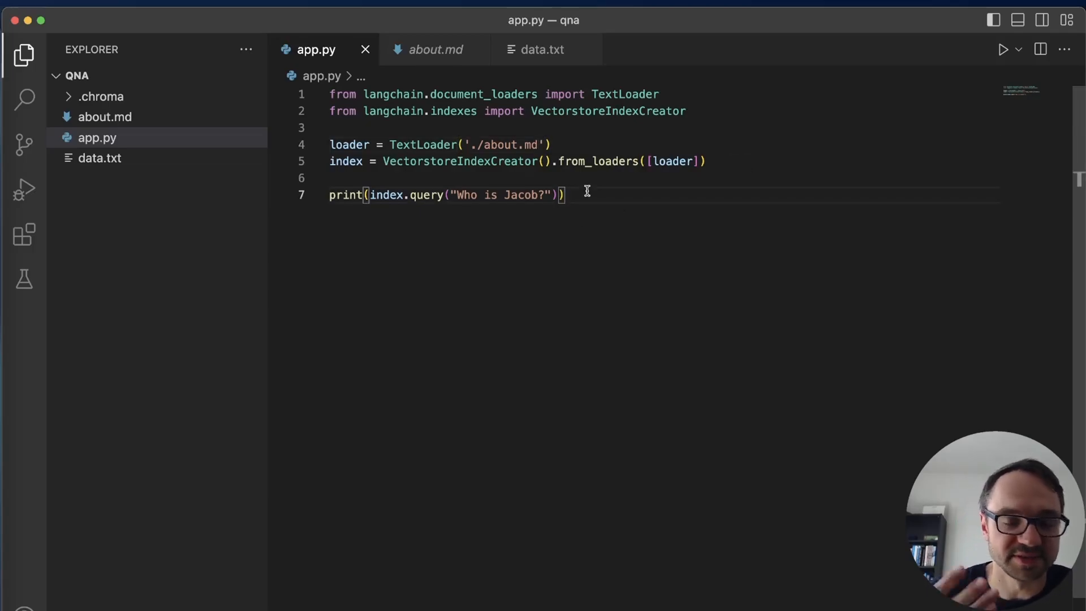
mouse_move(588, 194)
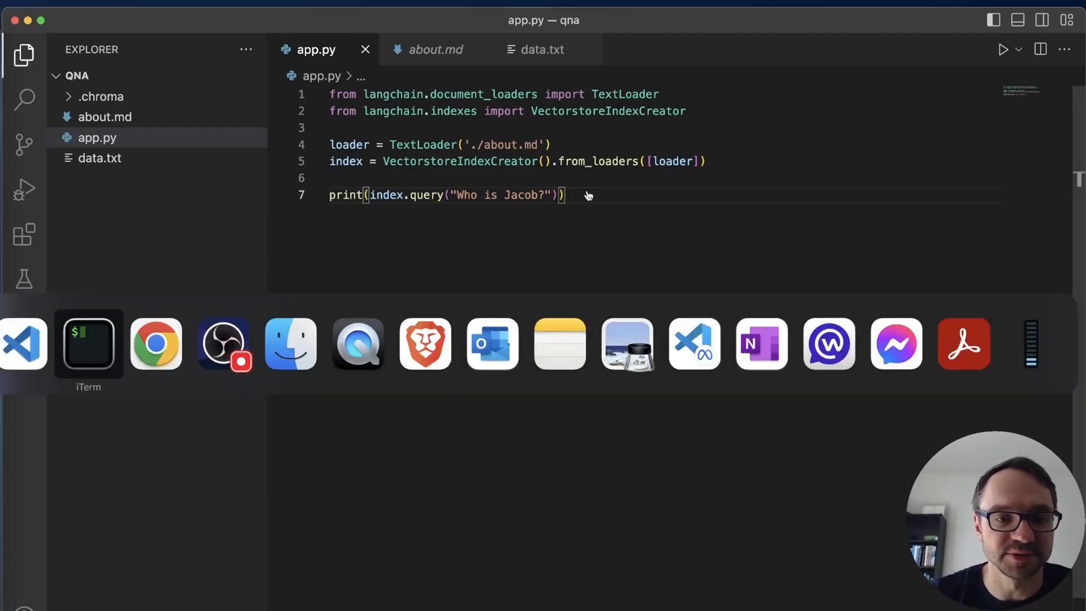
Rerun python app.py in iTerm for a detailed answer on Jacob's role and hobbies.
left_click(88, 343)
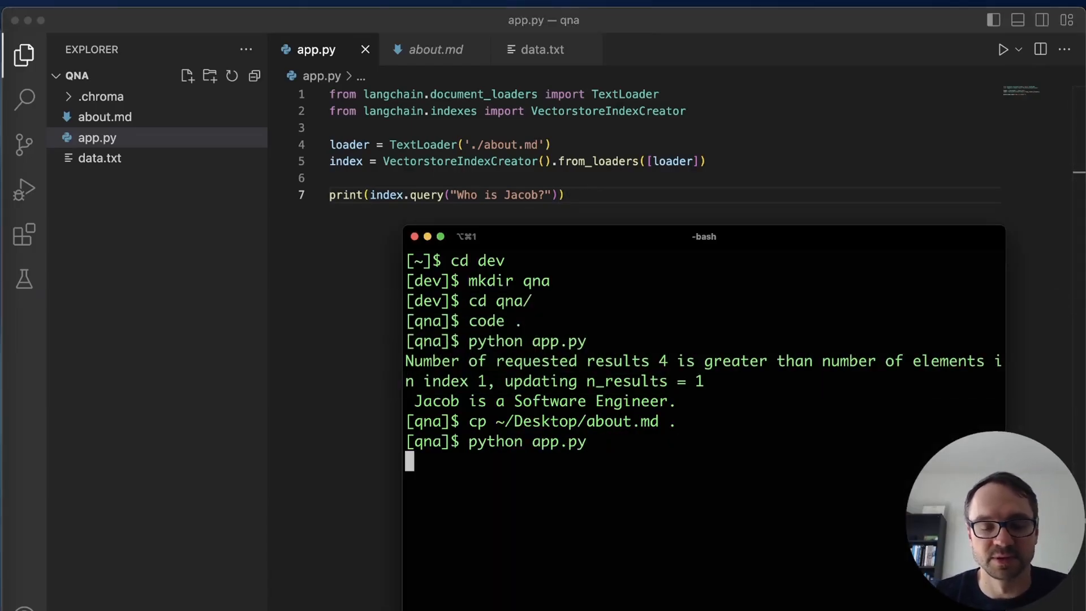
key("Return")
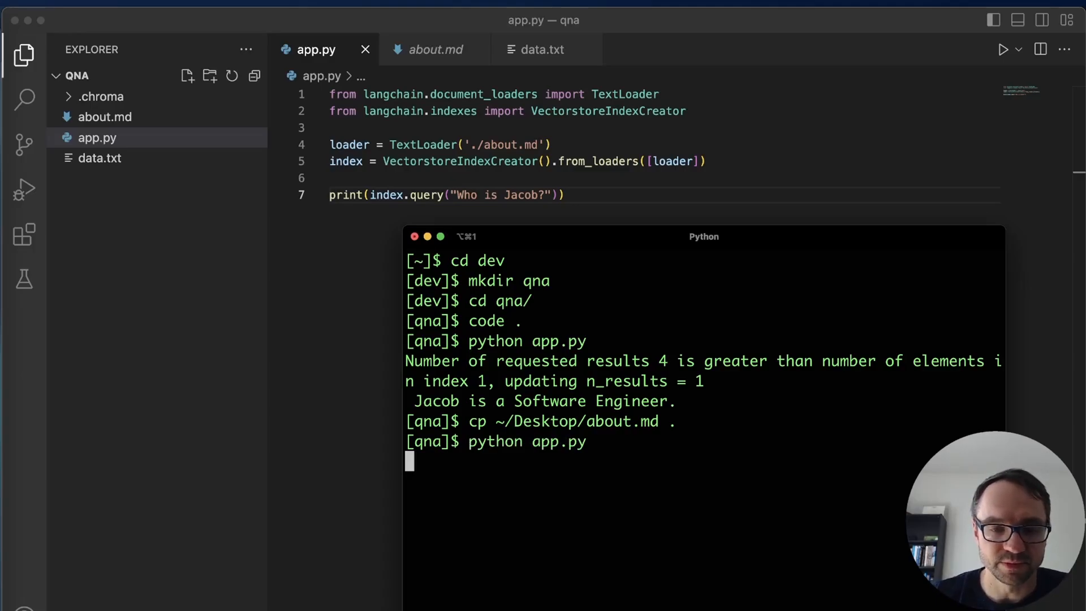
key("Return")
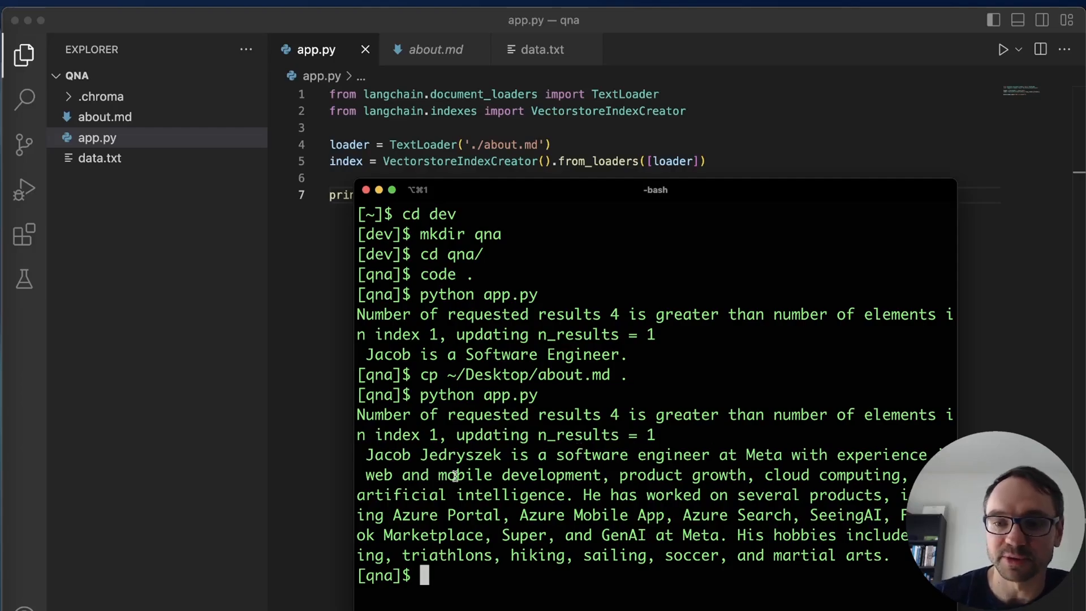
mouse_move(572, 494)
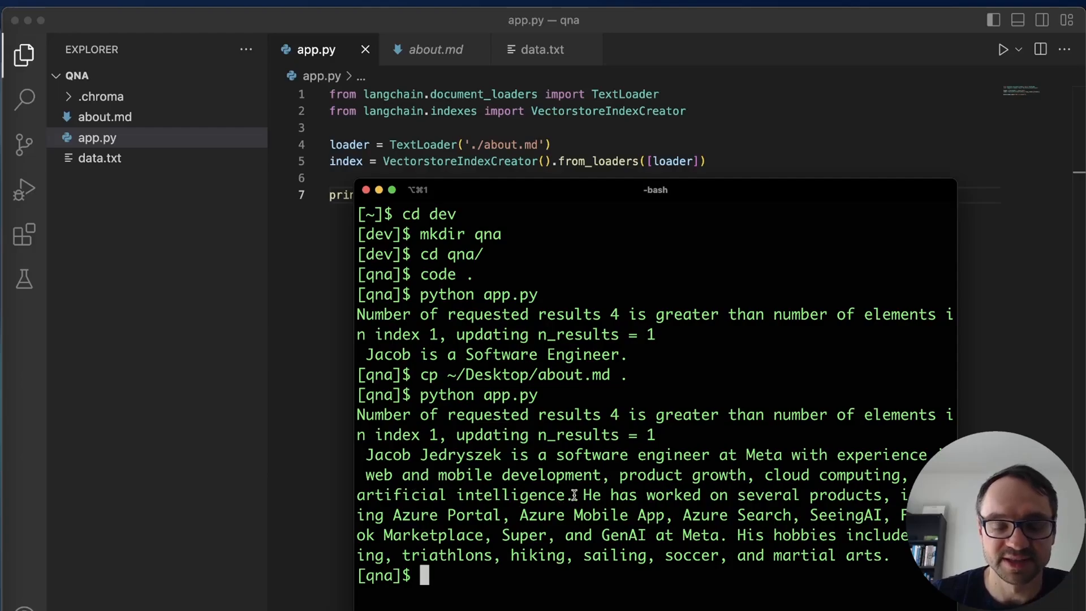
mouse_move(889, 495)
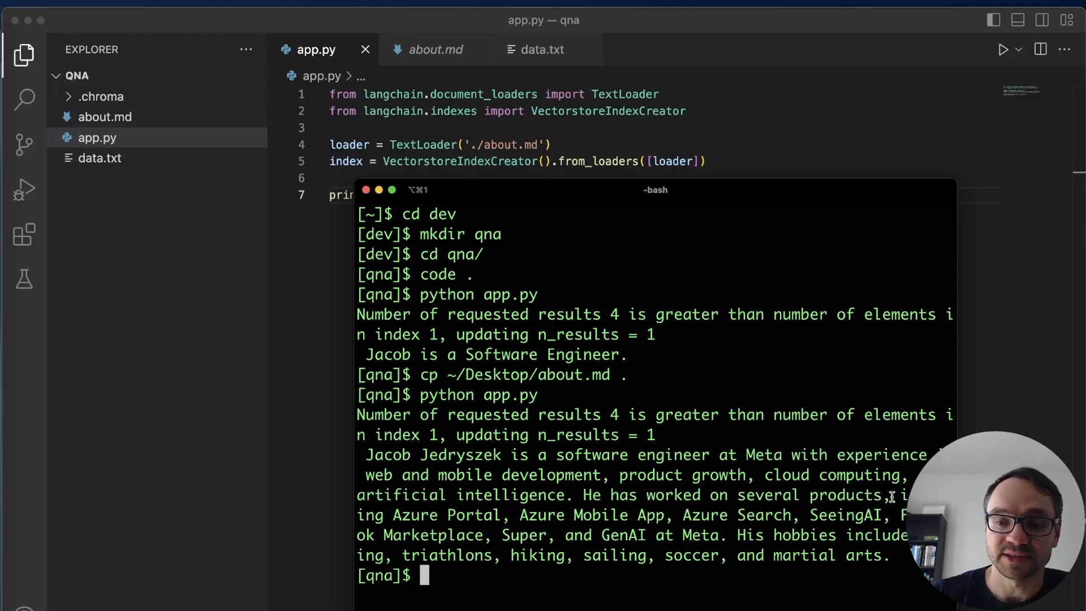
mouse_move(438, 511)
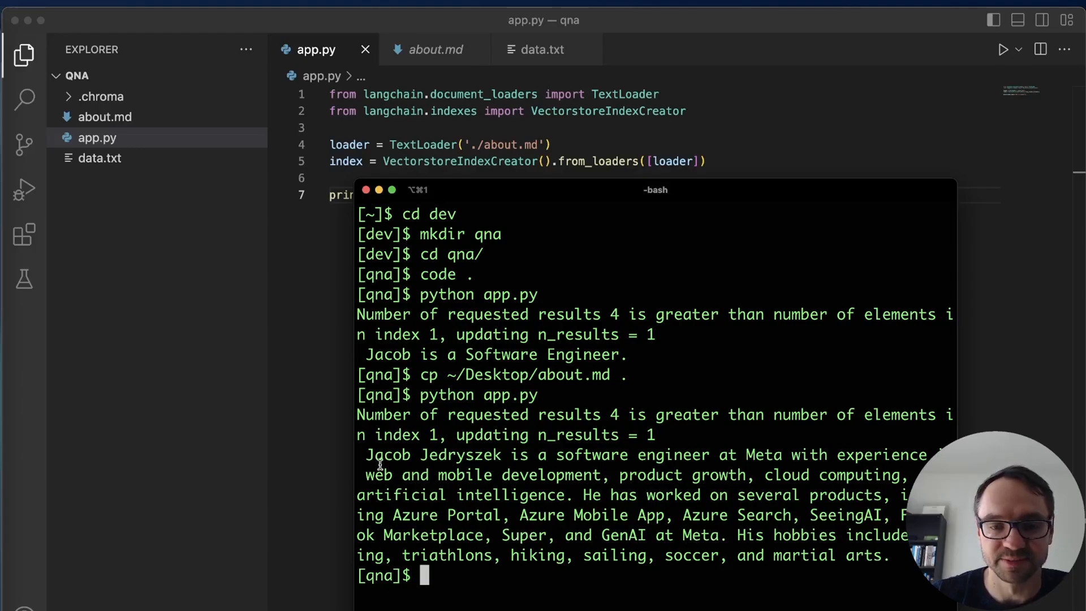
mouse_move(732, 534)
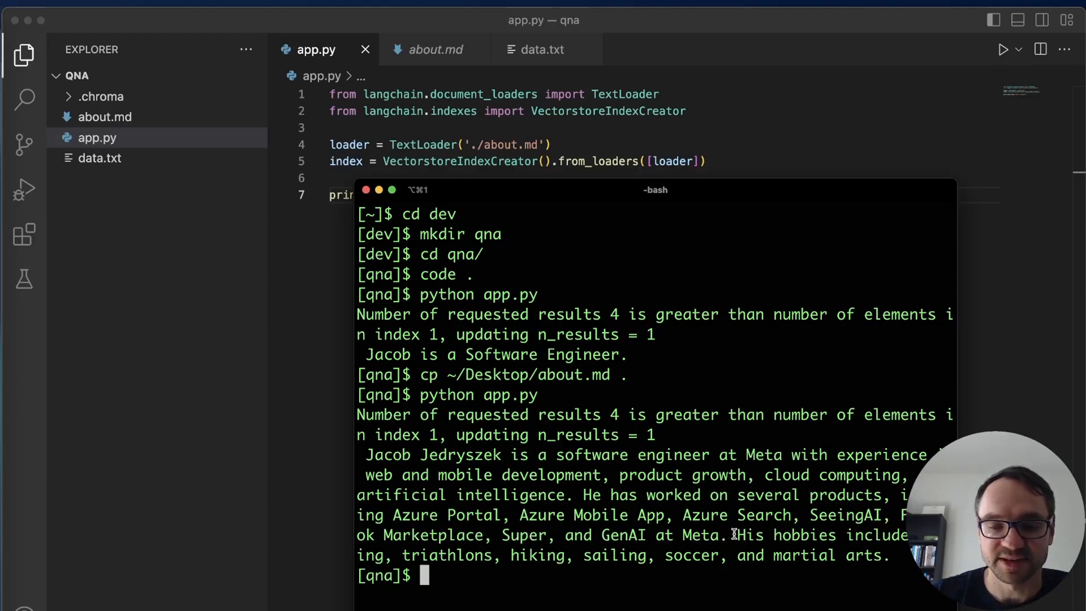
mouse_move(544, 322)
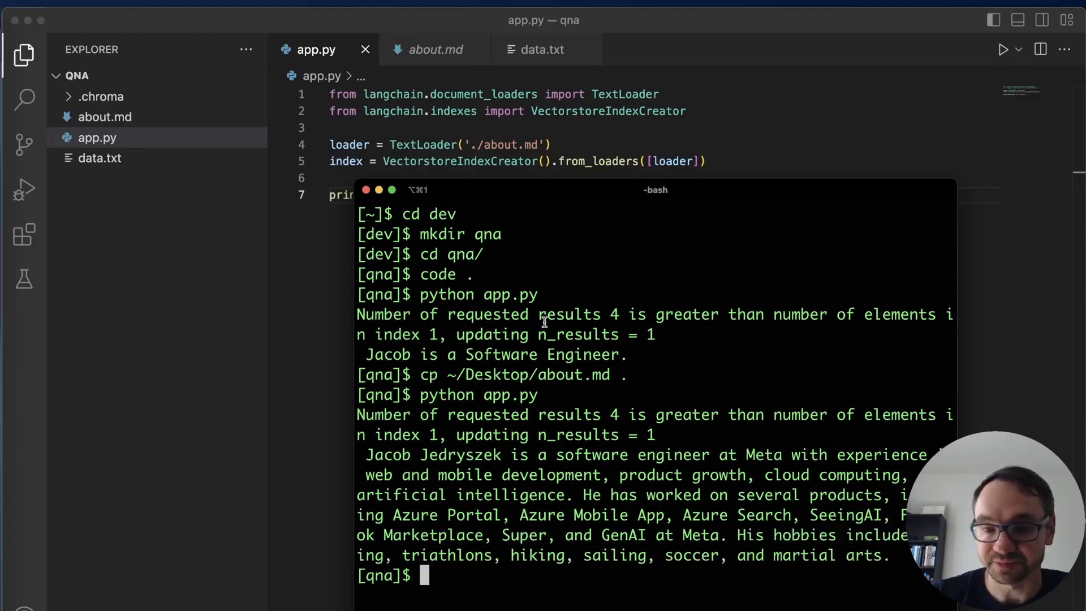
mouse_move(499, 198)
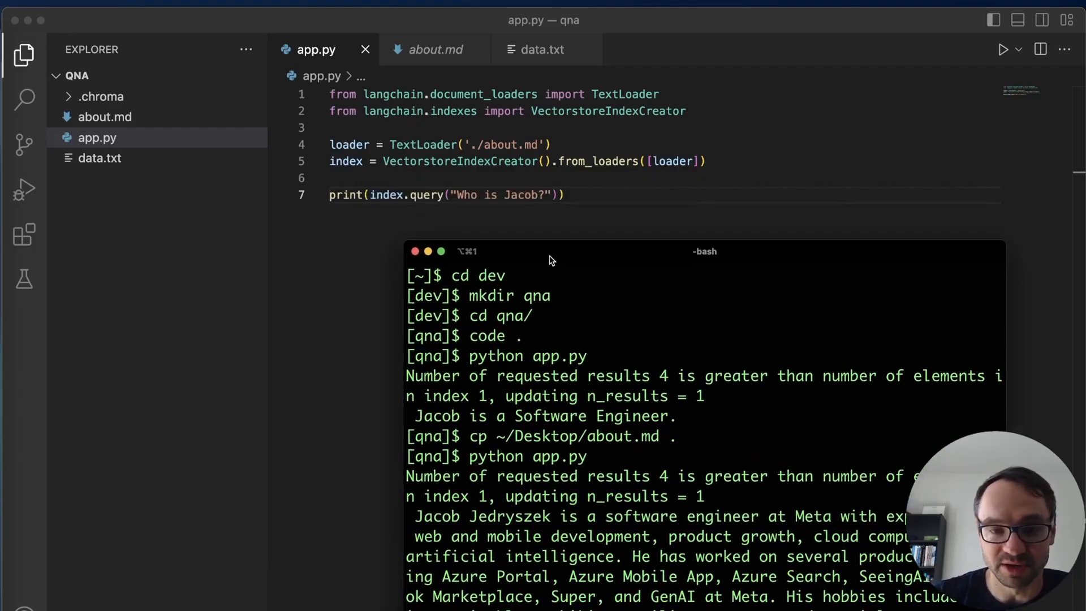
Review about.md, then change app.py's query to 'When did Jacob work on SeeingAI?'.
left_click(435, 50)
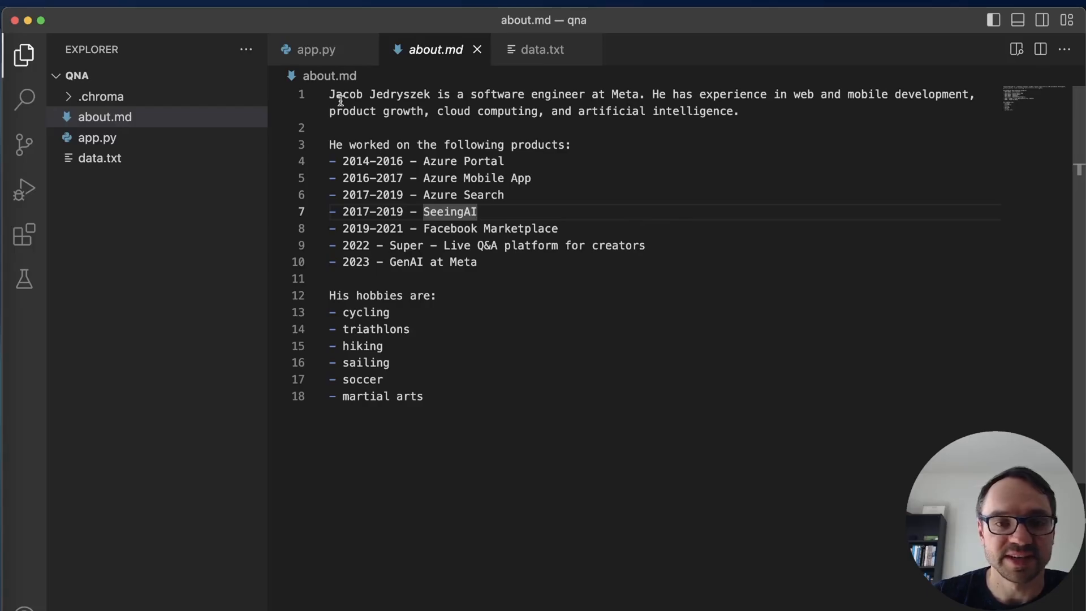
left_click(315, 49)
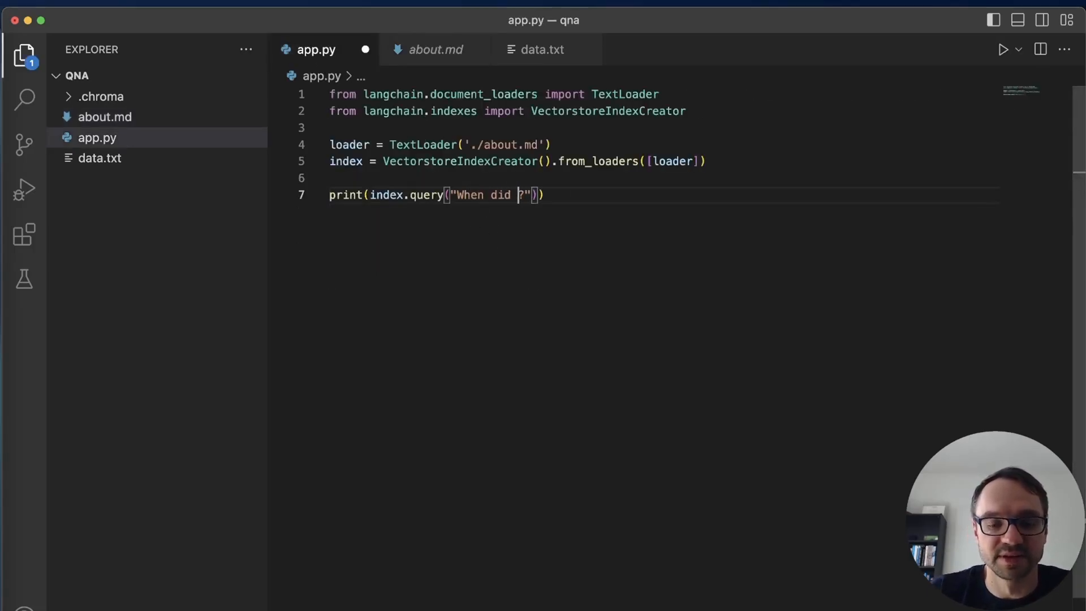
type("Jacob work on SeeingAI")
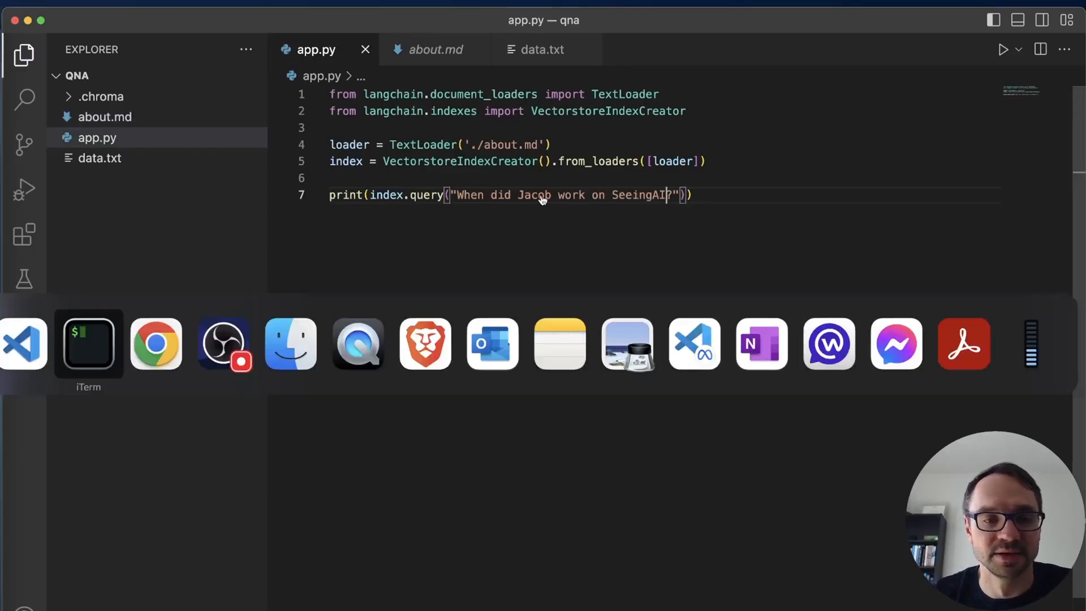
left_click(88, 343)
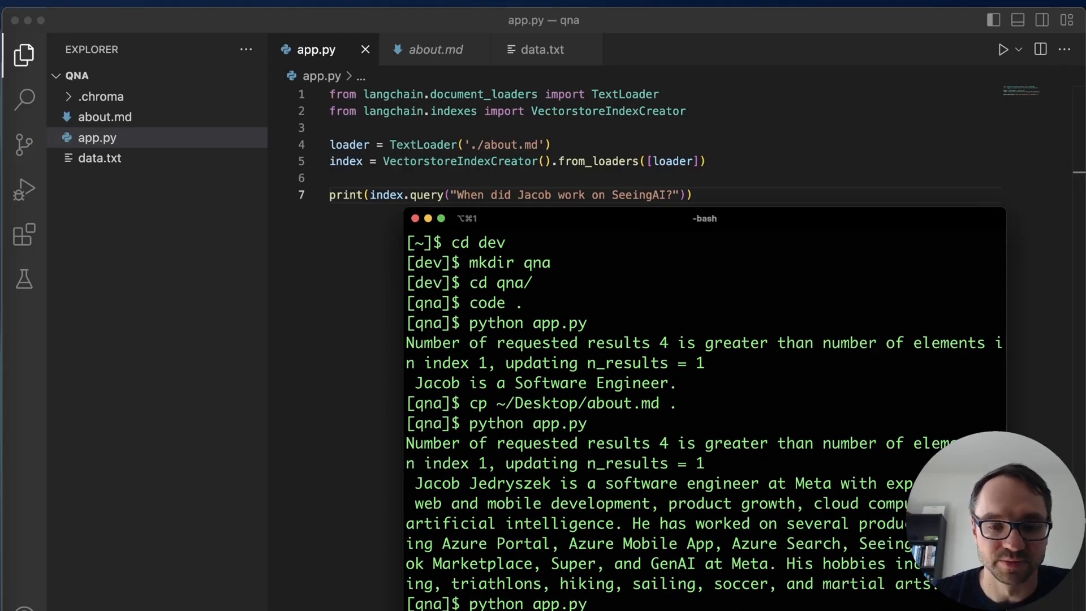
mouse_move(523, 570)
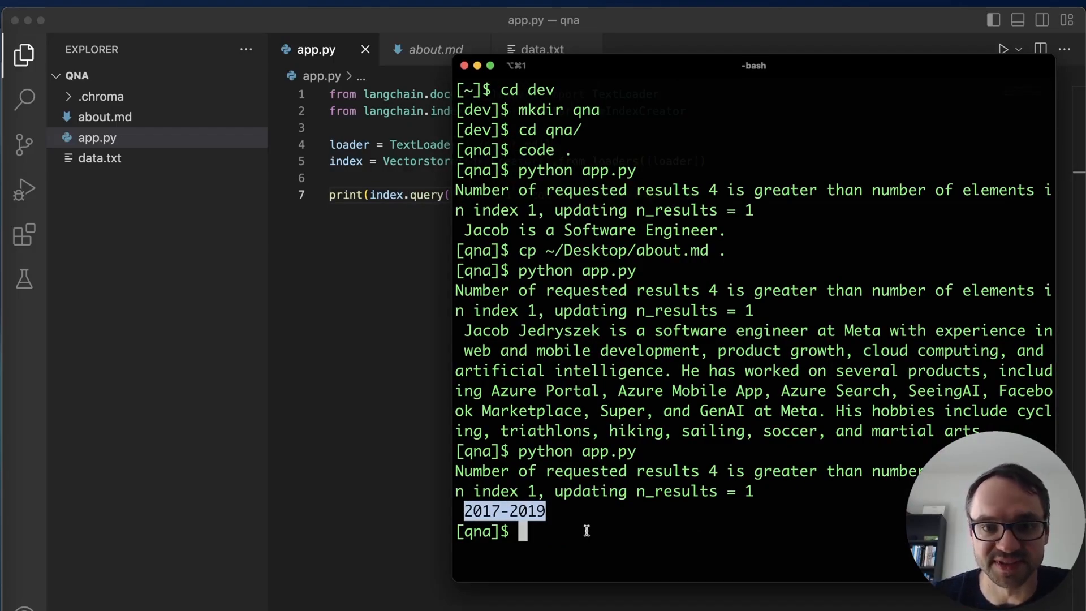
mouse_move(380, 200)
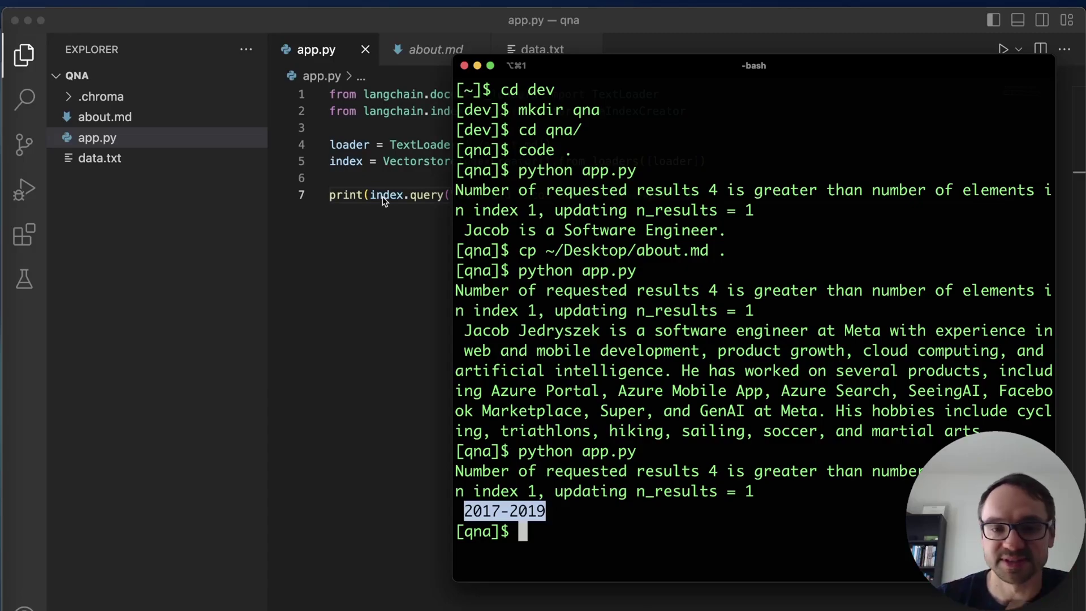
mouse_move(408, 151)
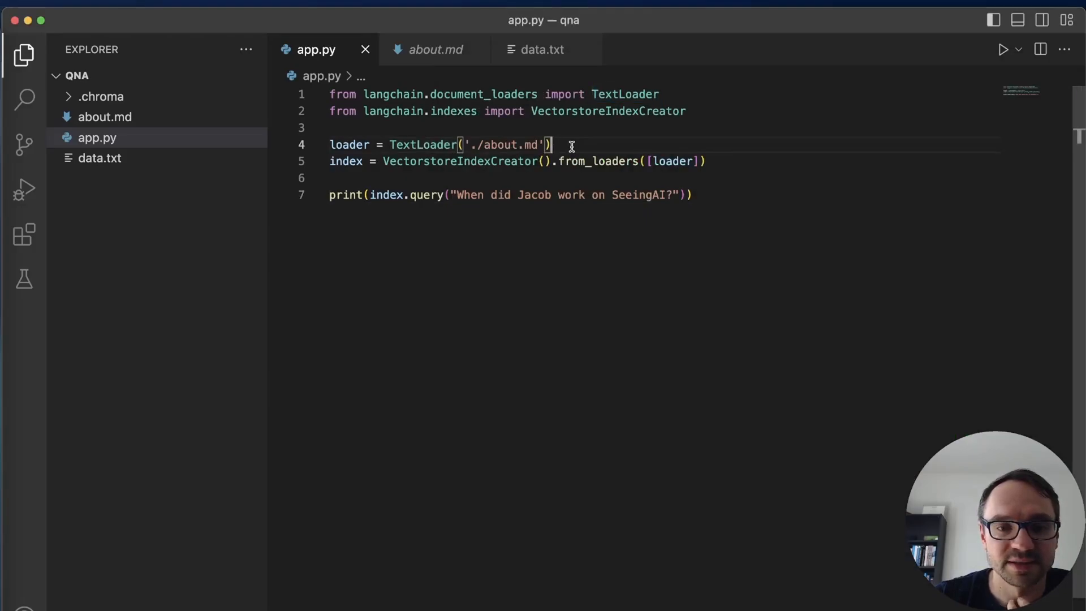
mouse_move(624, 95)
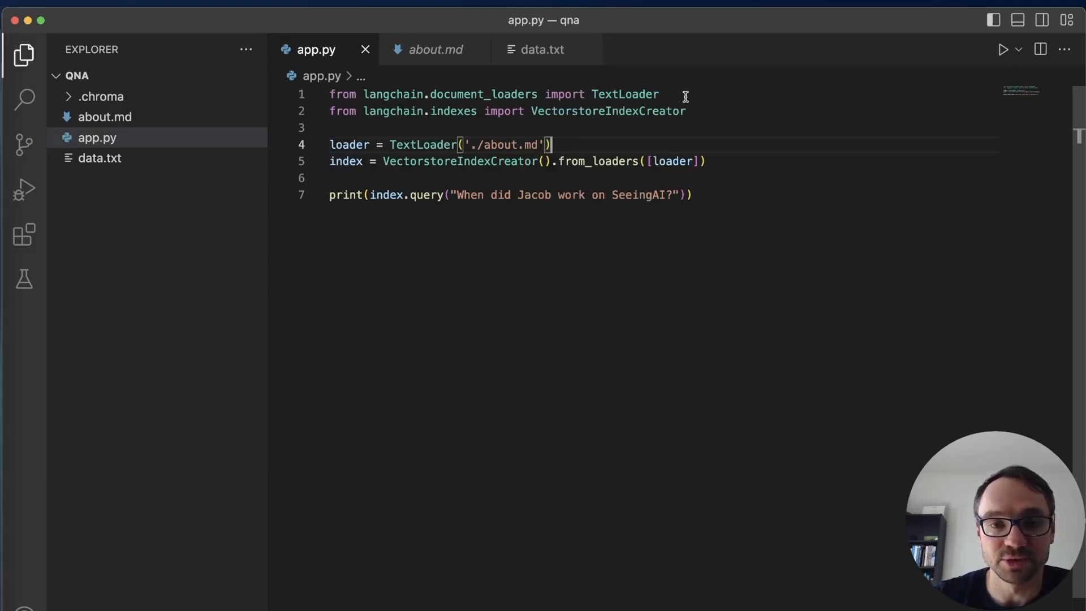
mouse_move(477, 95)
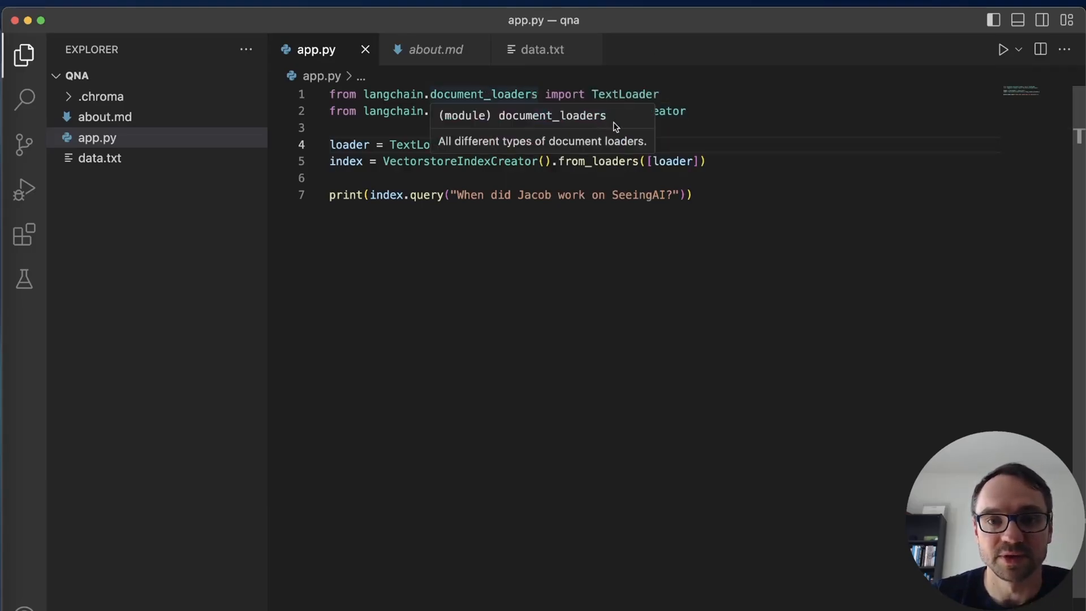
Edit line 1 of app.py to import WebBaseLoader from langchain.document_loaders instead of TextLoader.
type("WebBase")
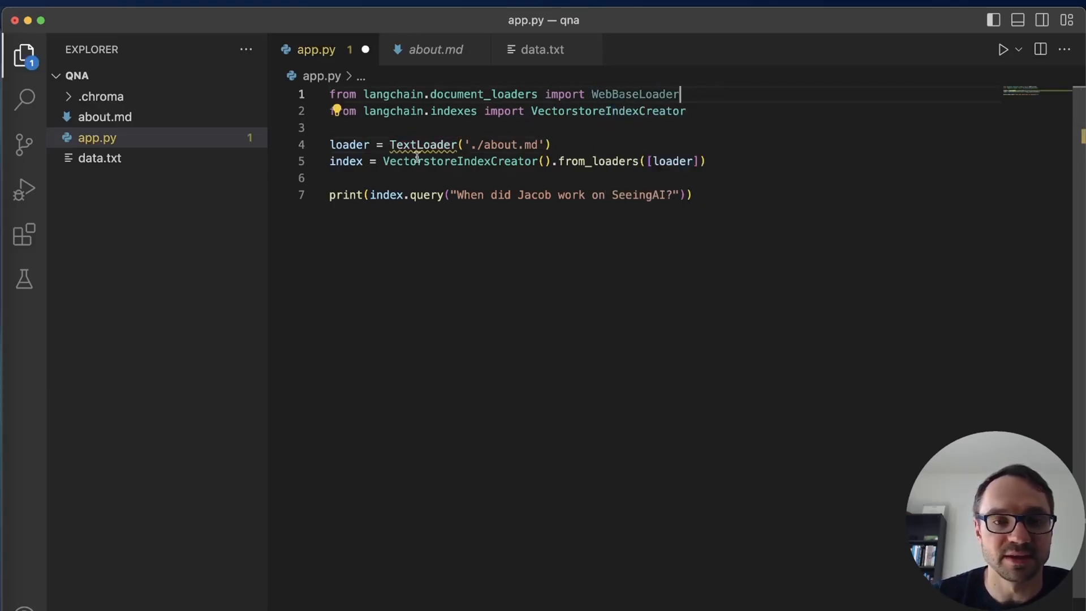
type("We")
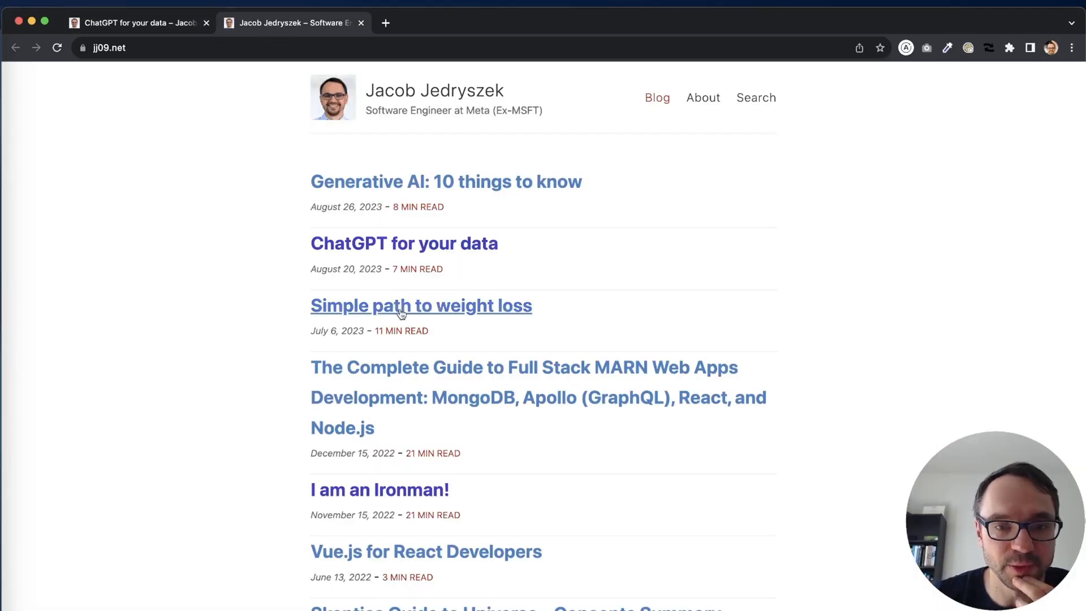
Open the 'Simple path to weight loss' post, scroll through it, and select its URL.
left_click(420, 305)
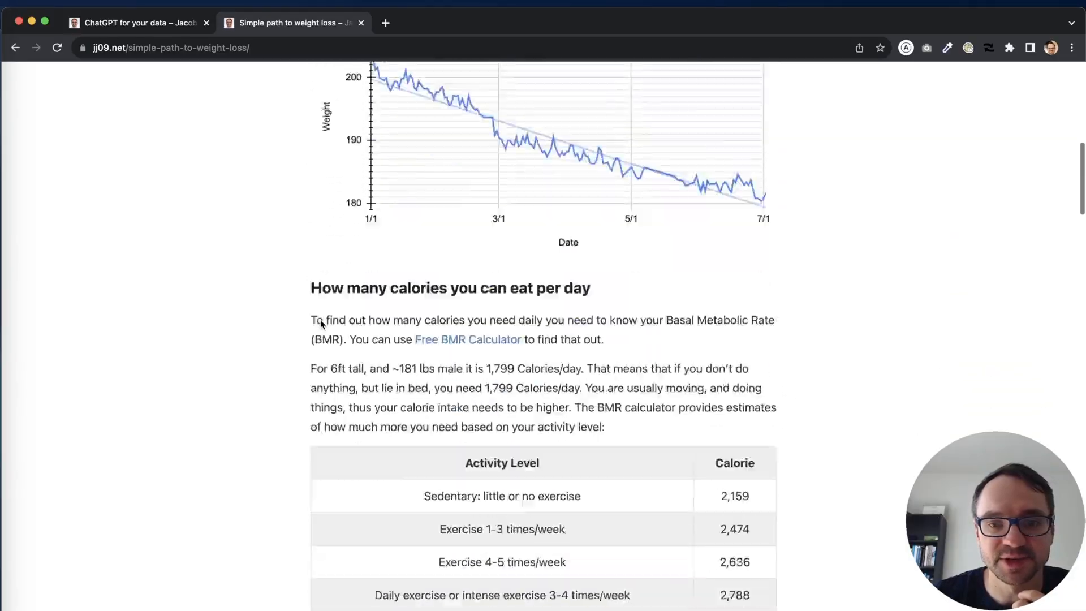
scroll("down", 3)
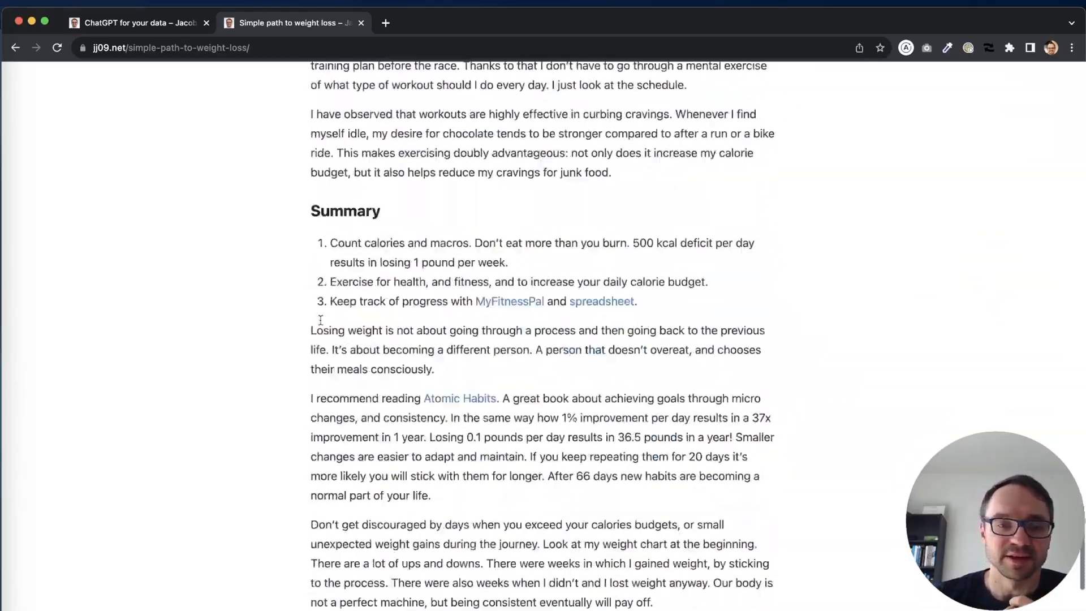
scroll("up", 3)
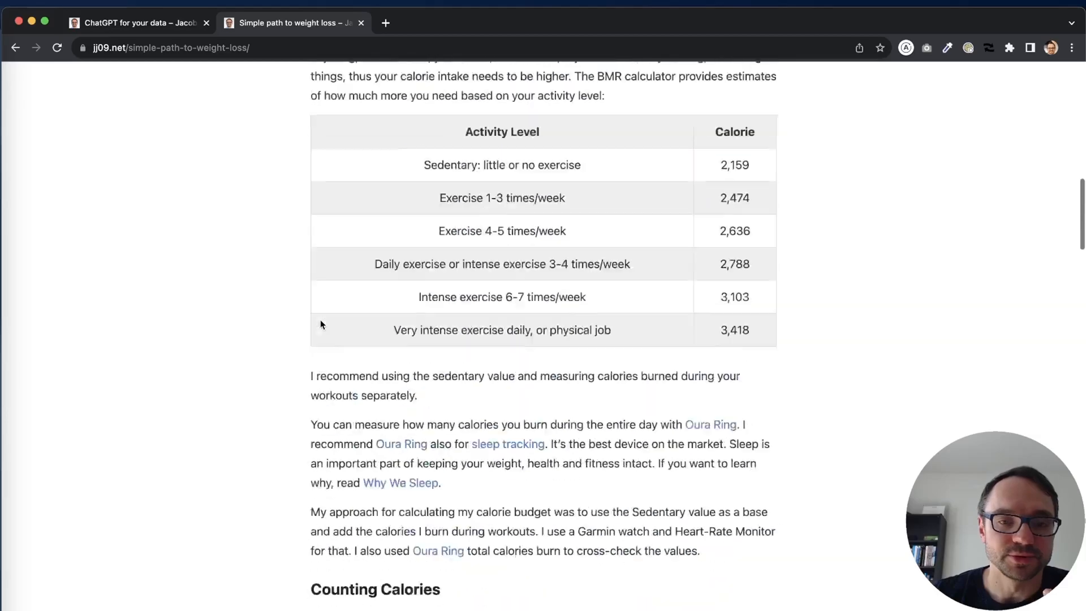
scroll("up", 3)
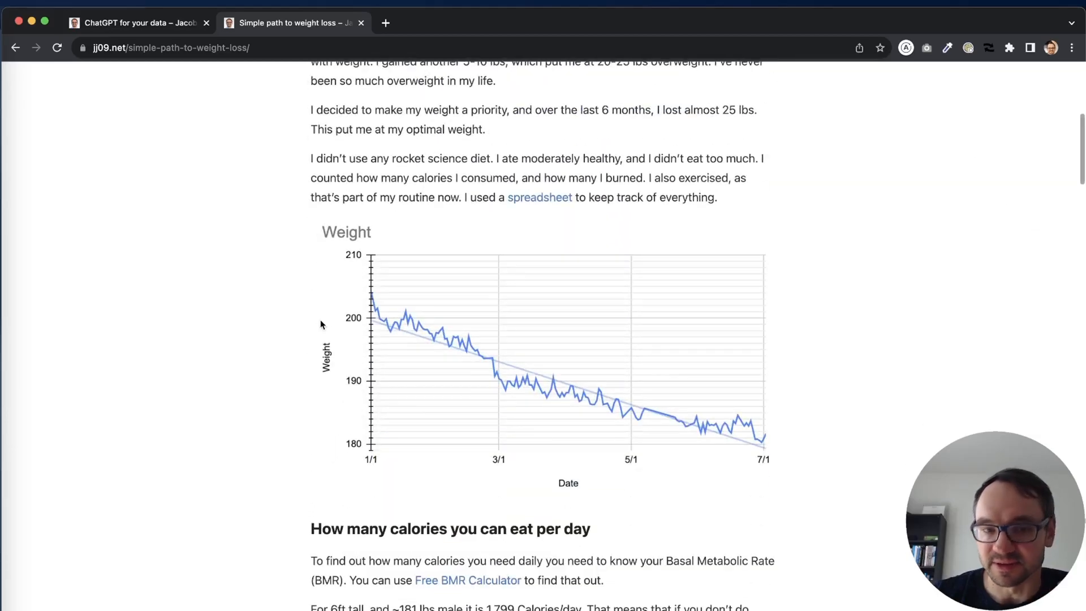
mouse_move(401, 322)
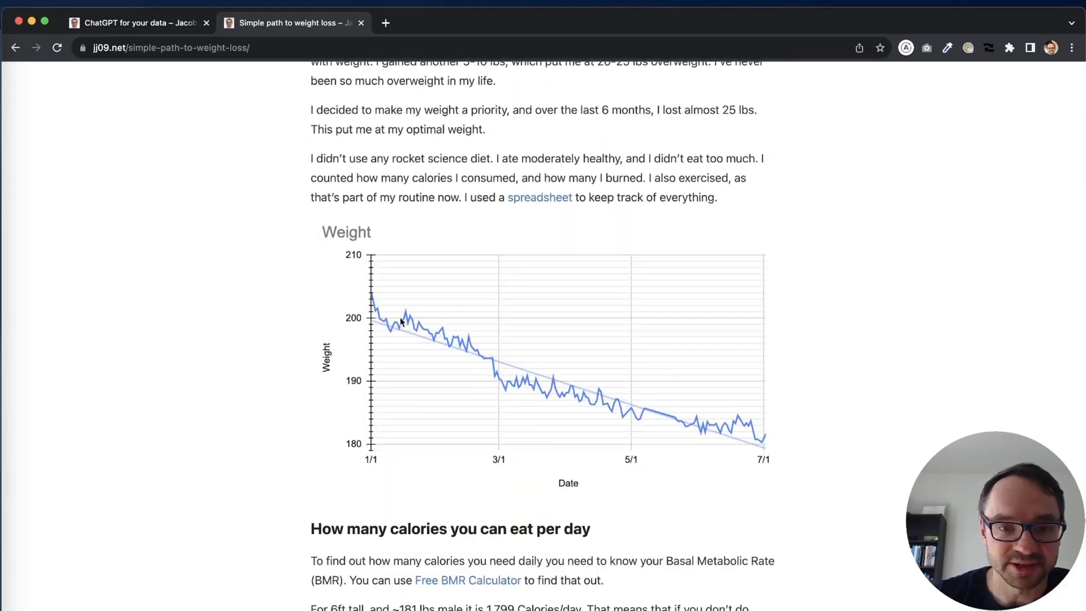
mouse_move(416, 313)
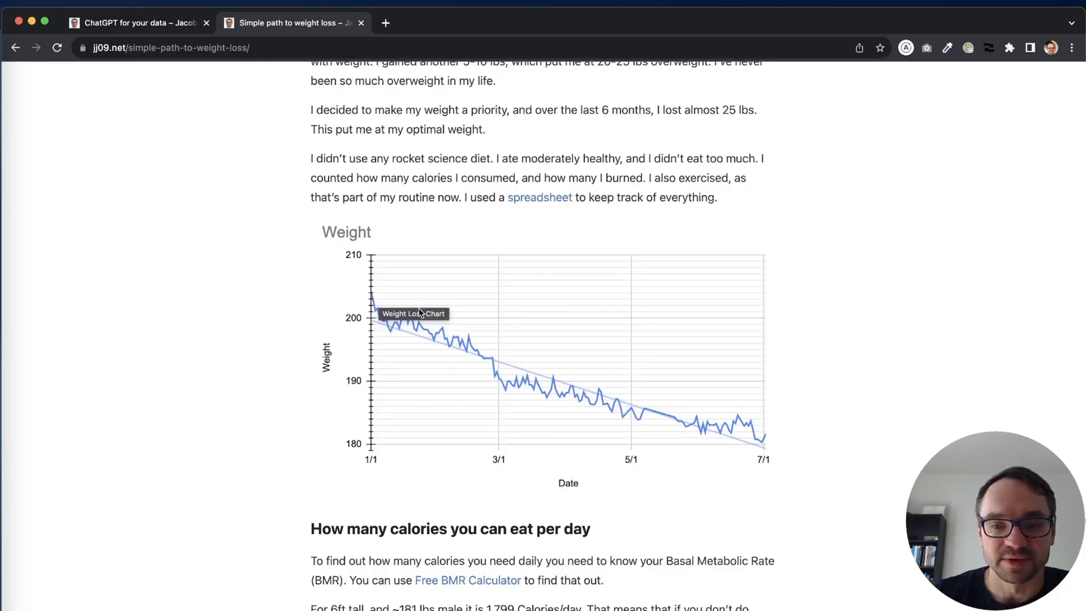
mouse_move(765, 443)
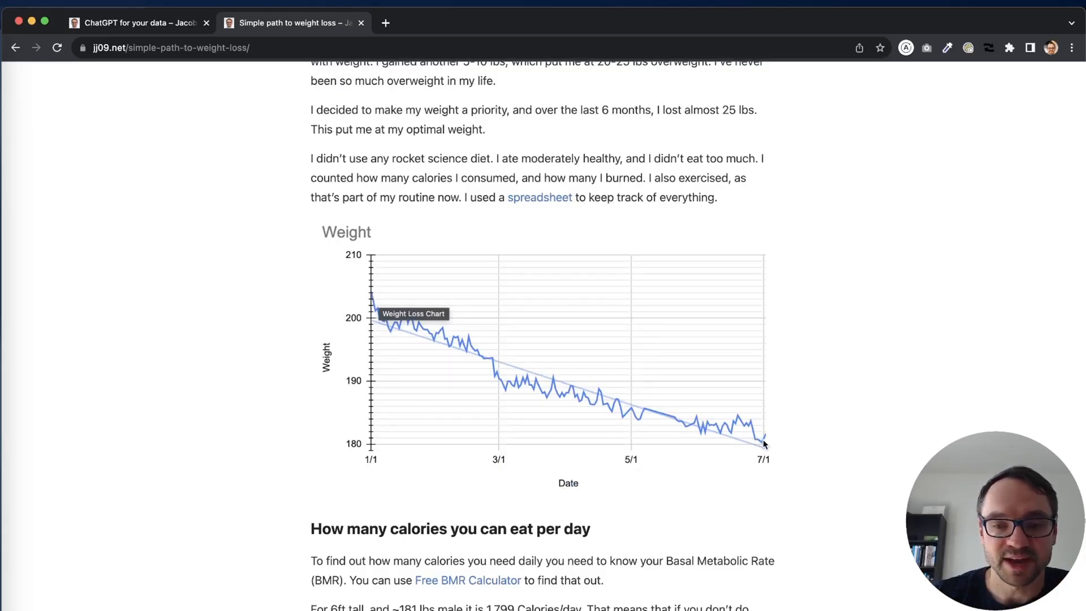
mouse_move(734, 358)
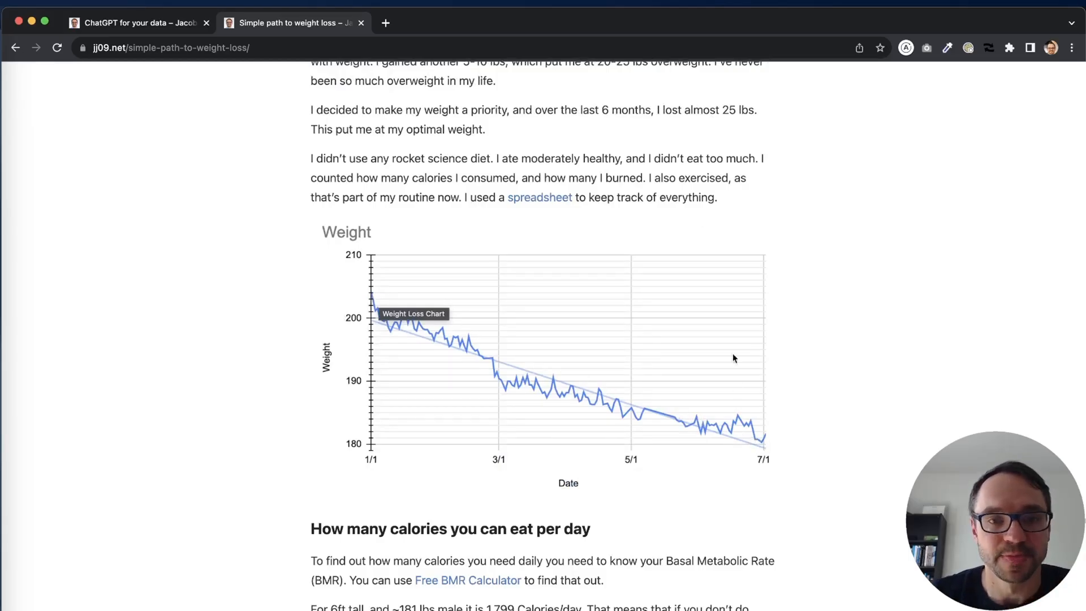
scroll("up", 3)
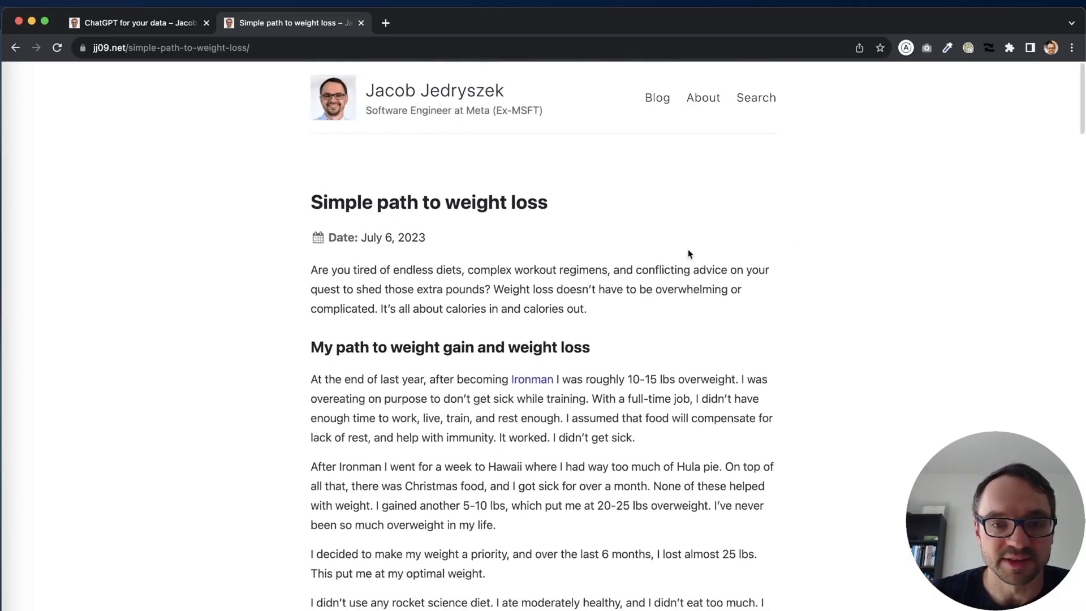
scroll("down", 3)
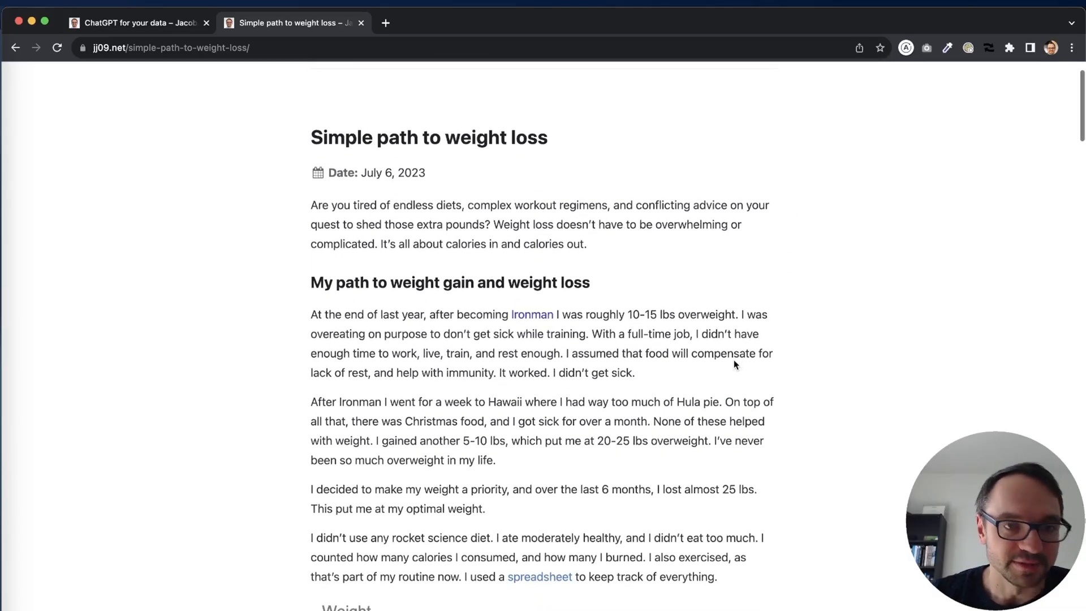
left_click(171, 47)
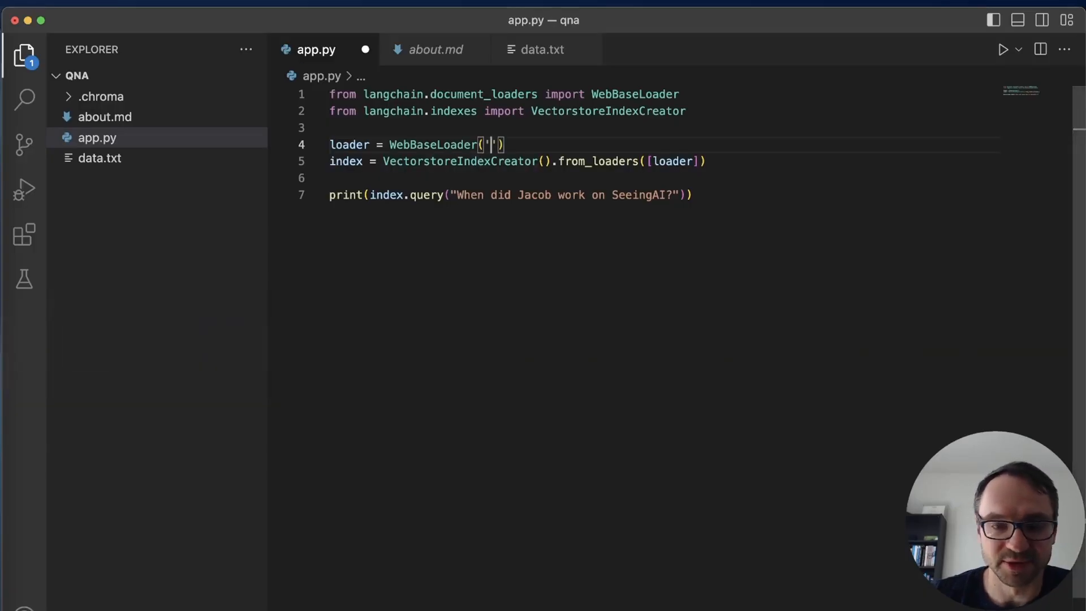
type("https://jj09.net/simple-path-to-weight-loss/")
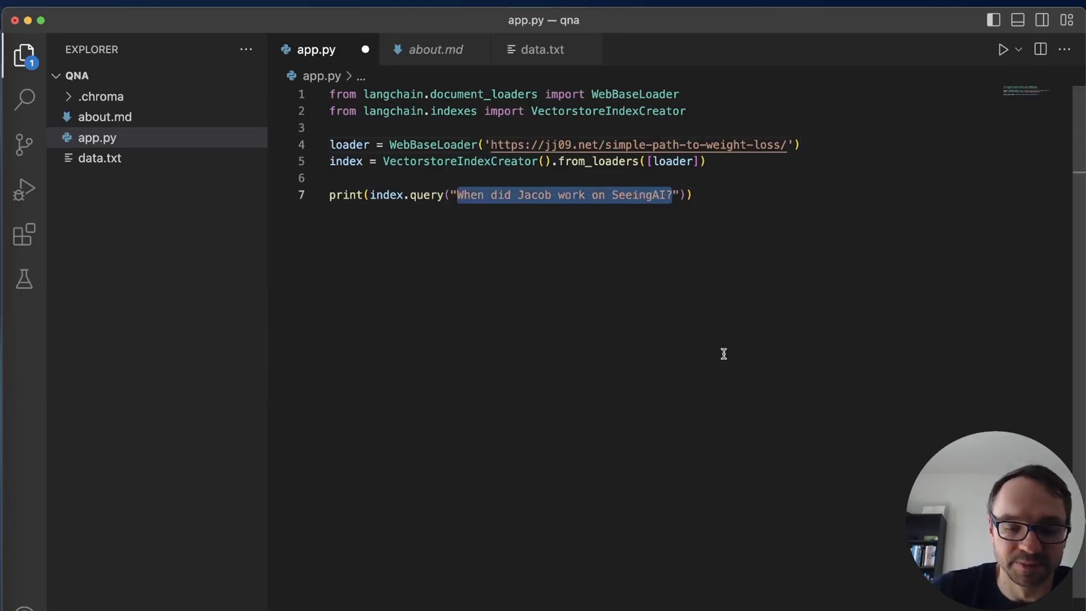
type("How to \"))")
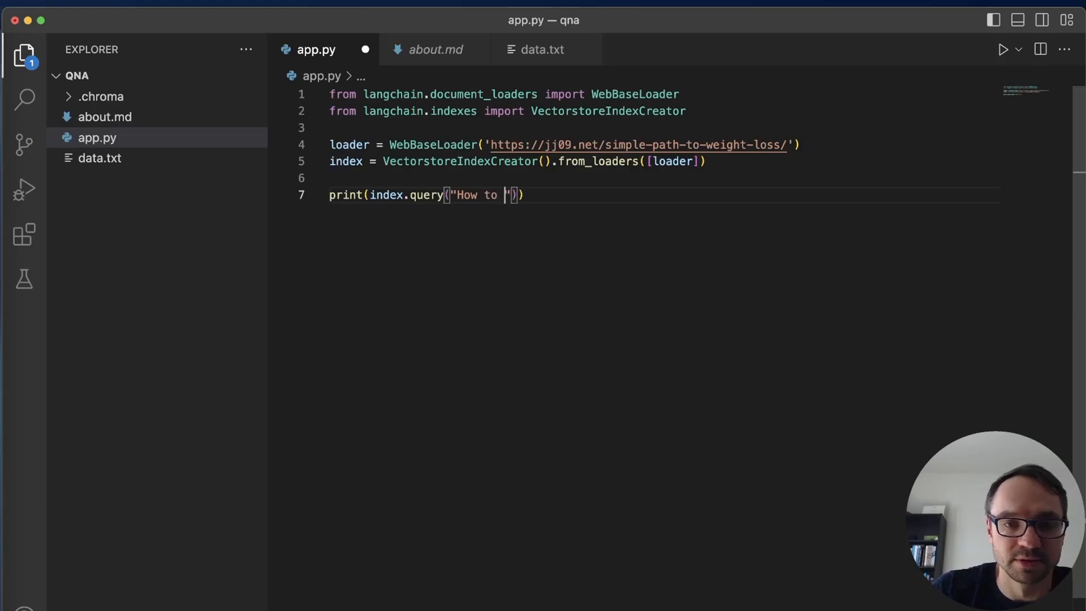
type("lose weight wi")
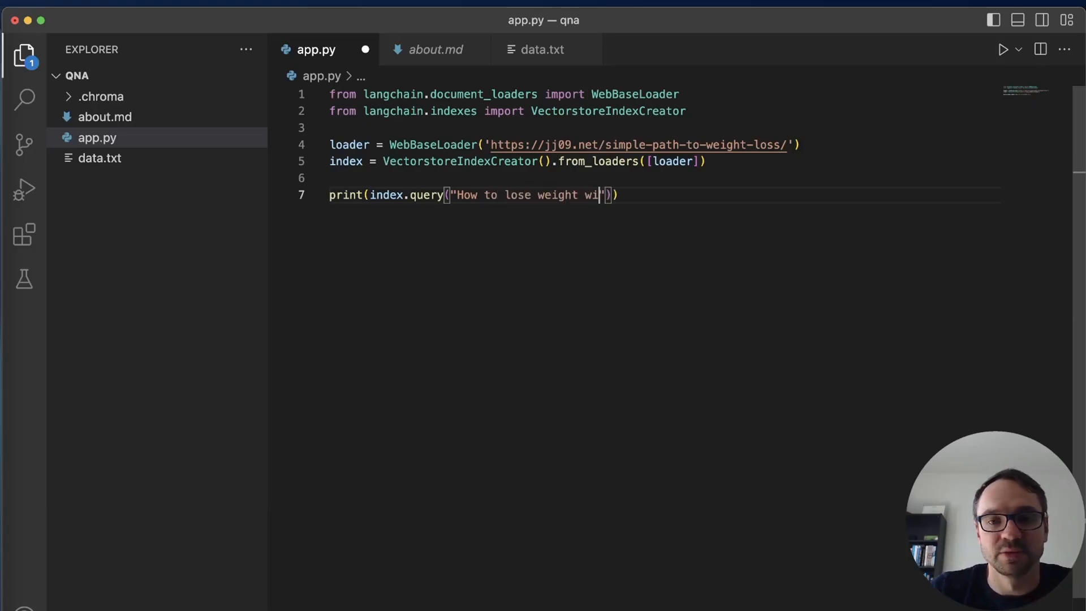
type("hout exerc")
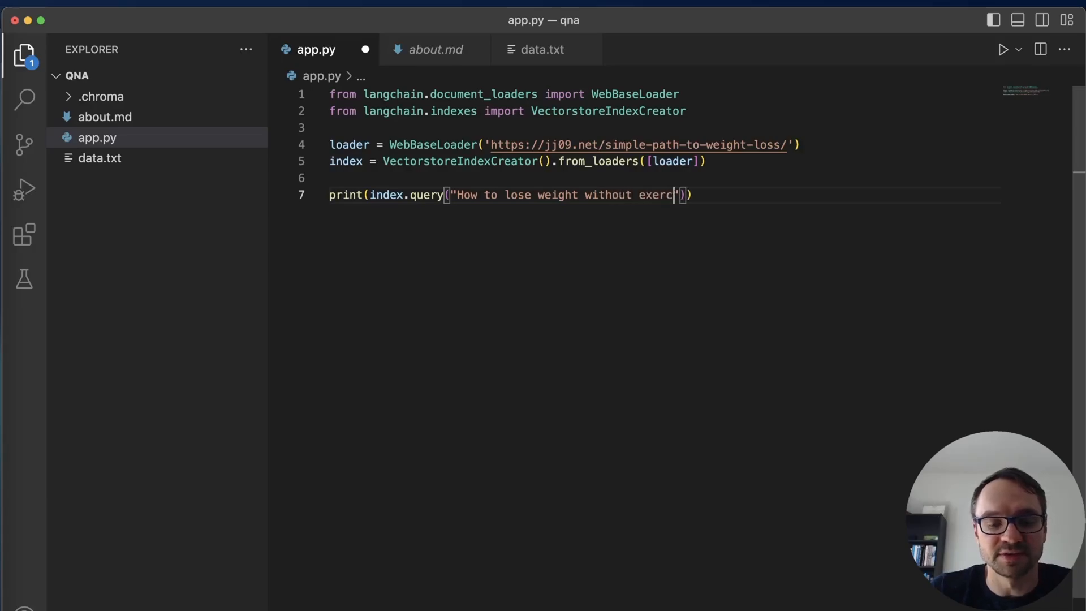
type("ising?")
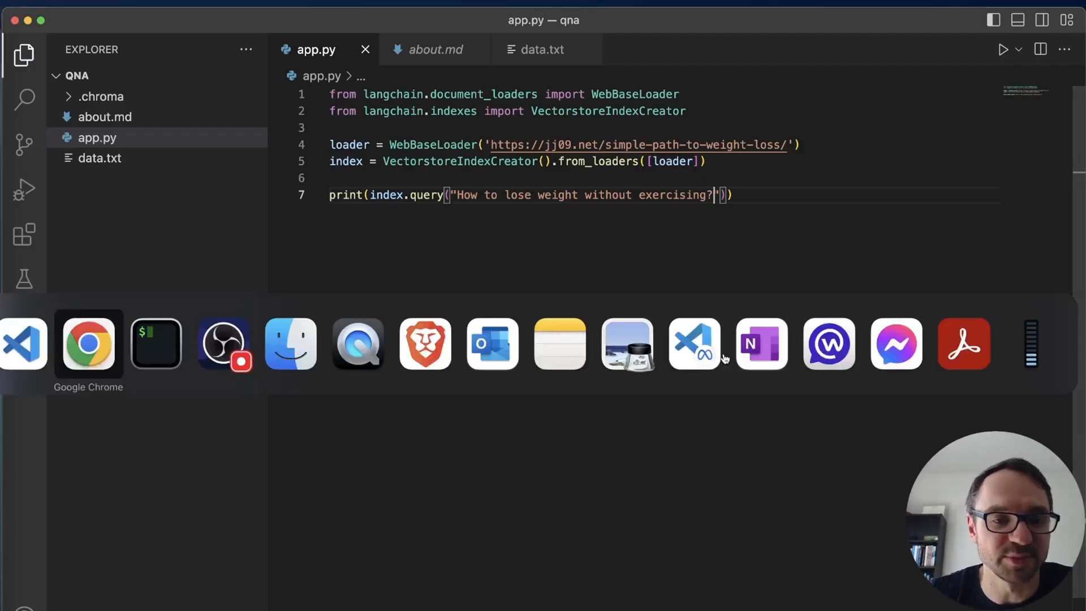
left_click(155, 342)
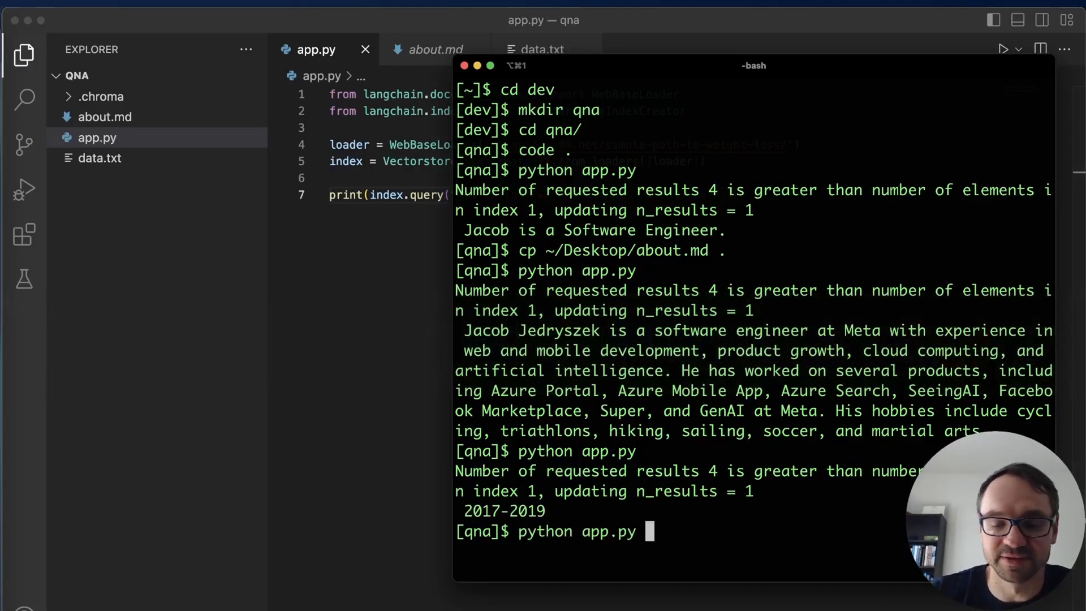
Run python app.py for the calorie-deficit answer, then show the 'ChatGPT for your data' tab.
key("Return")
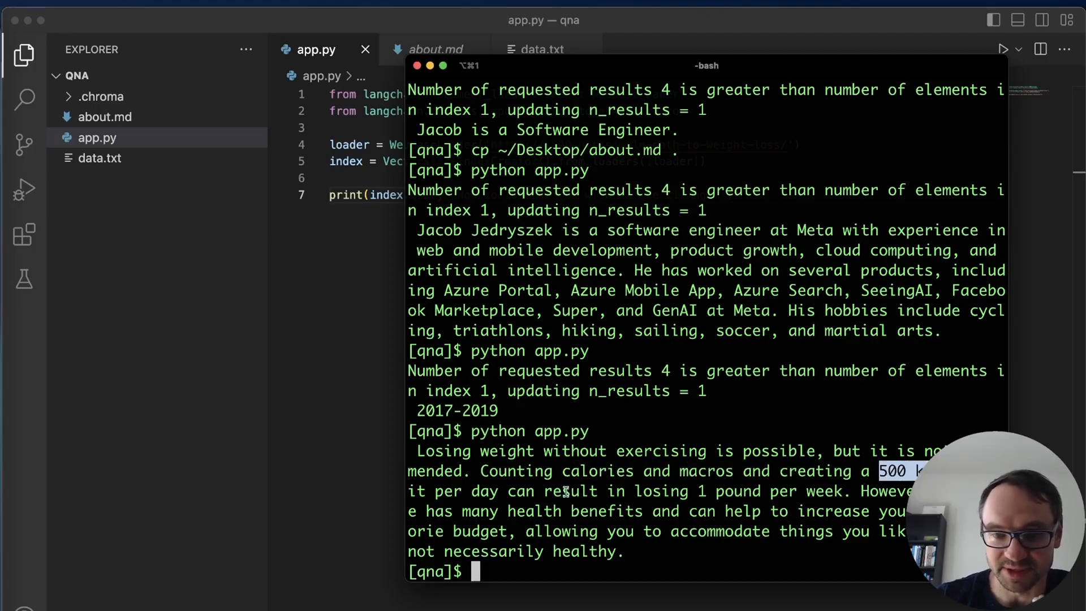
mouse_move(875, 490)
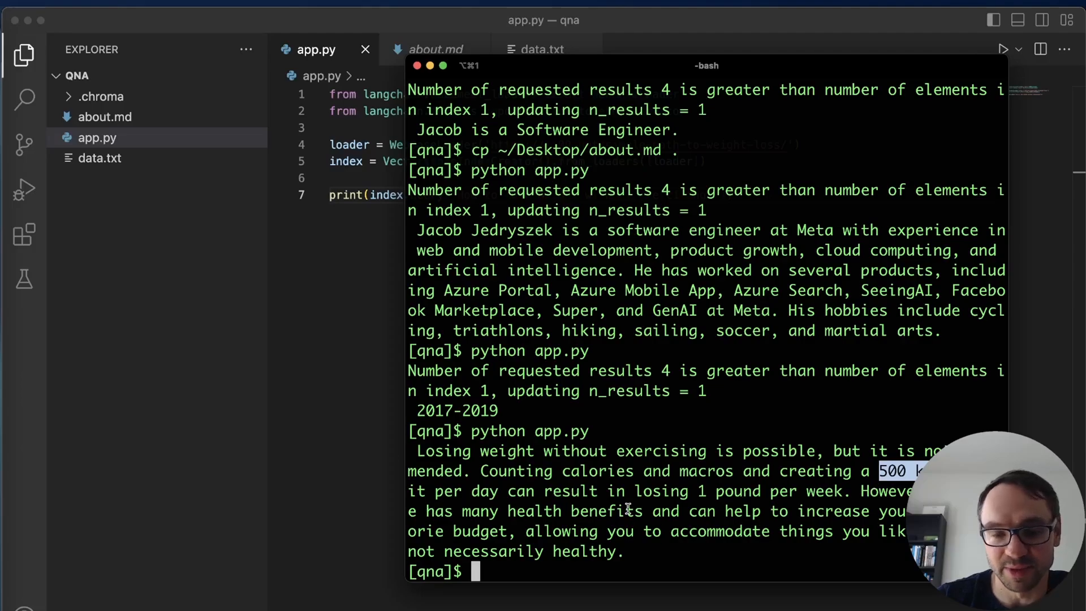
mouse_move(485, 519)
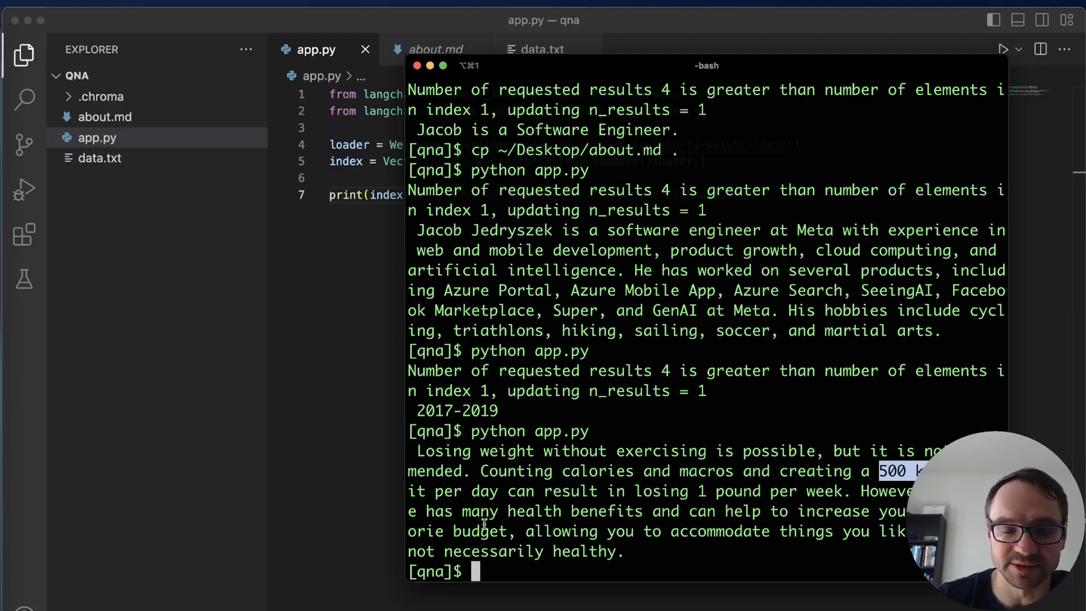
mouse_move(838, 531)
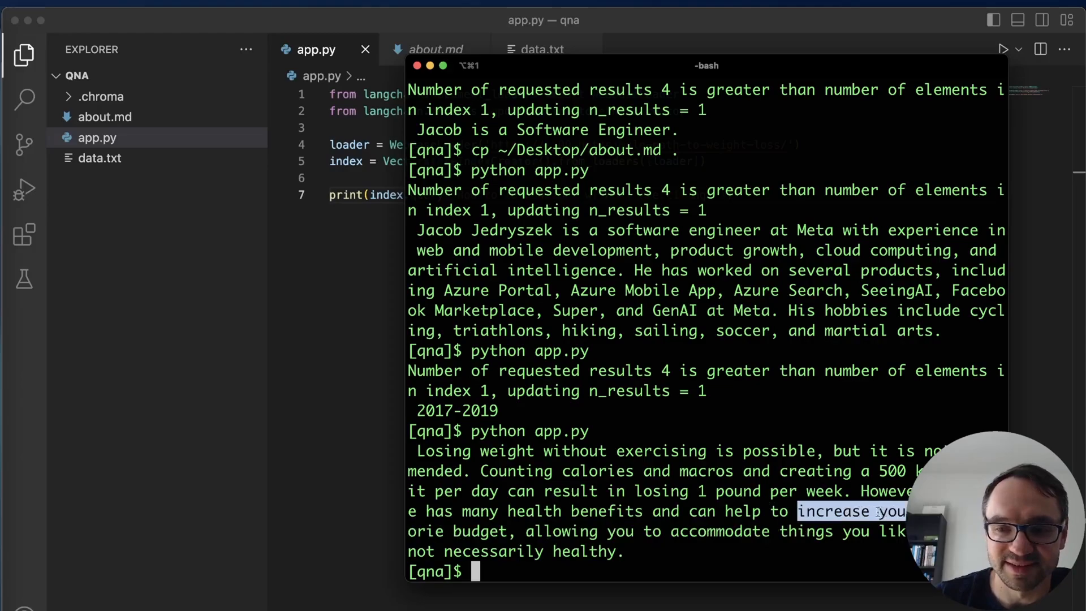
left_click(292, 22)
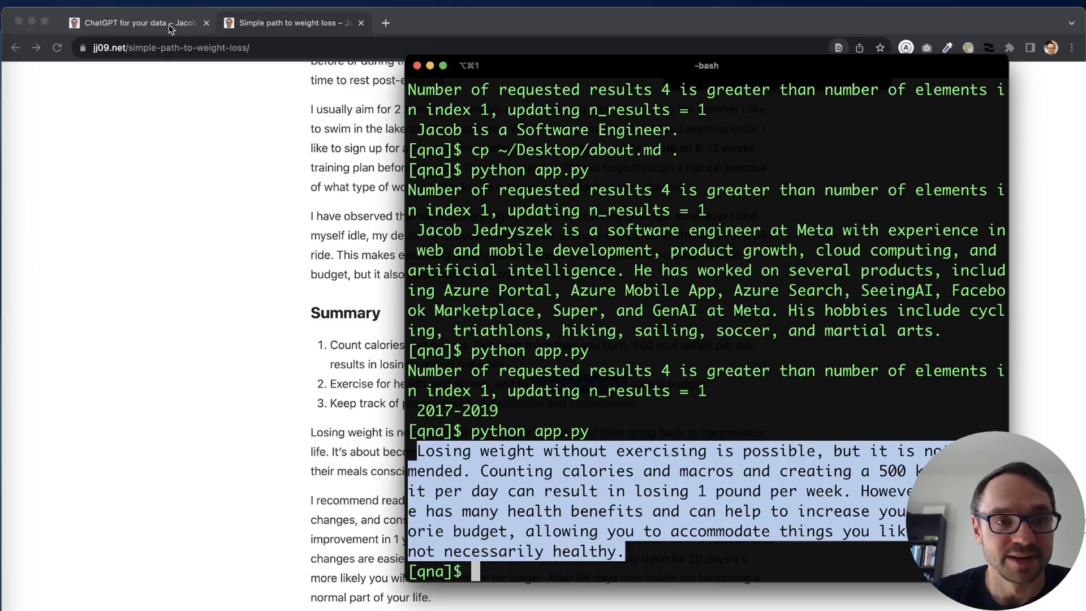
left_click(132, 22)
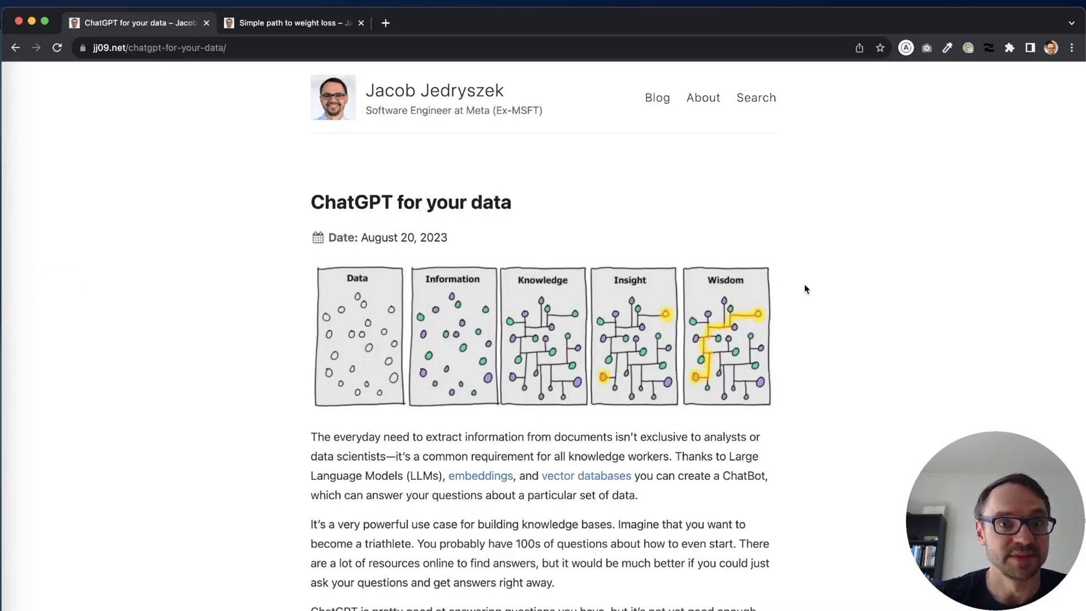